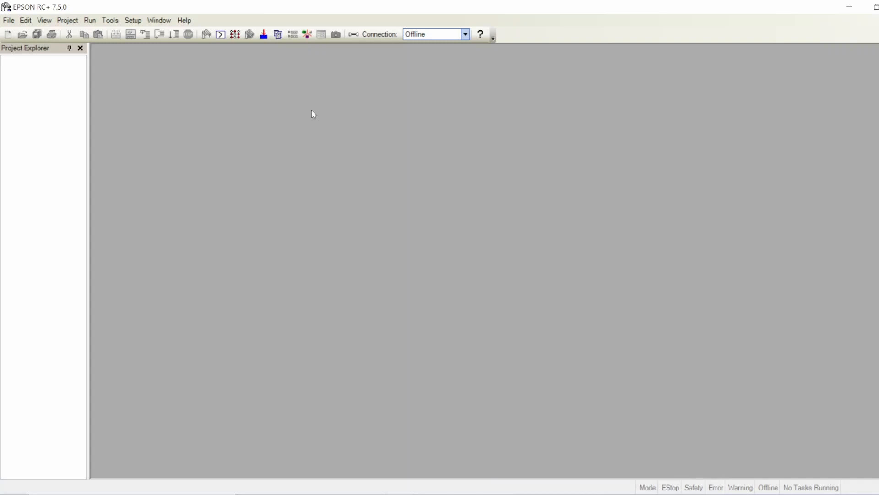
{"action": "mouse_move", "coordinate": [14, 52]}
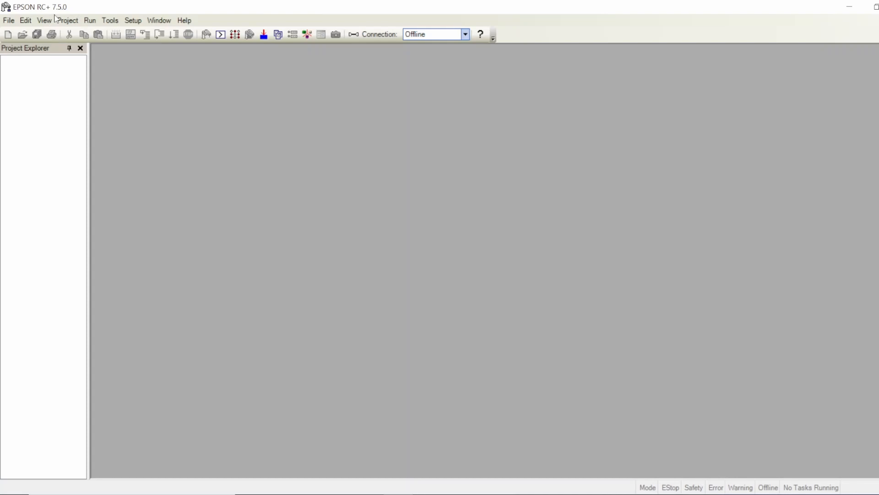
{"action": "mouse_move", "coordinate": [266, 228]}
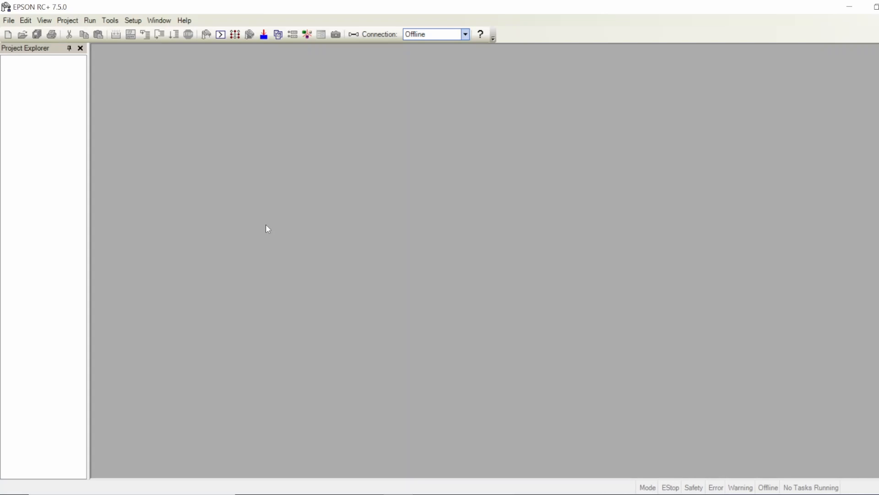
{"action": "mouse_move", "coordinate": [346, 38]}
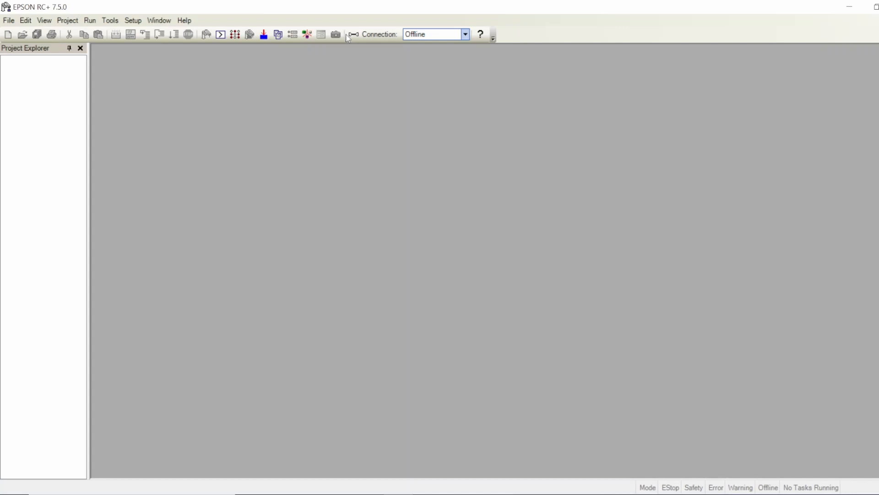
{"action": "mouse_move", "coordinate": [434, 39]}
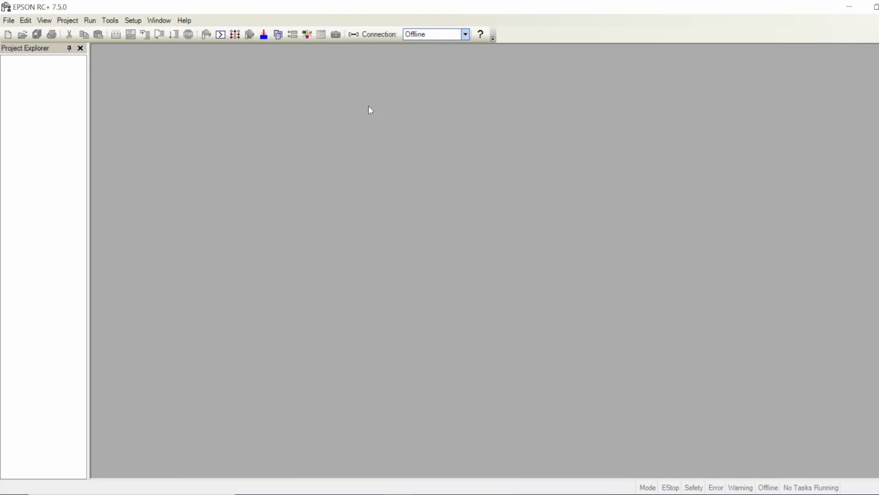
{"action": "mouse_move", "coordinate": [475, 109]}
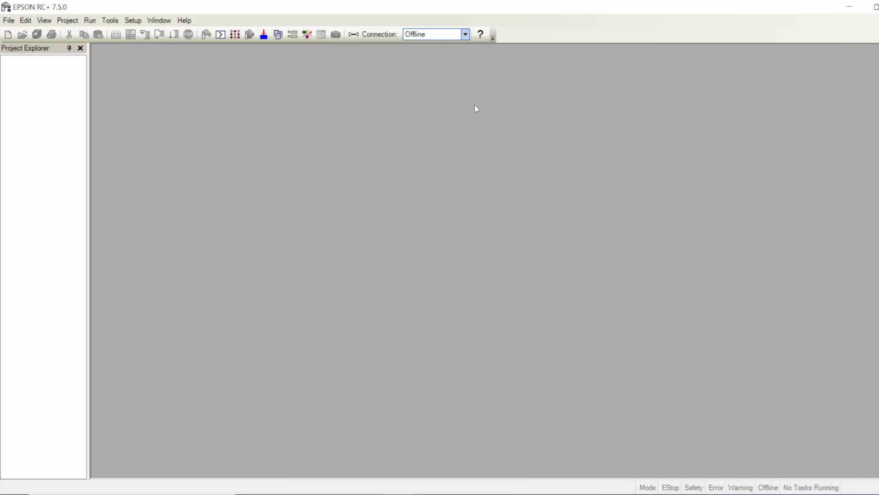
{"action": "mouse_move", "coordinate": [216, 183]}
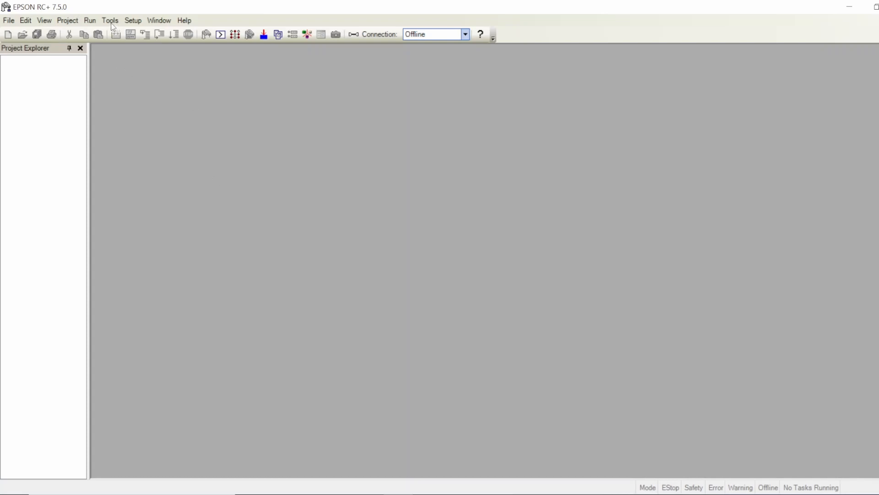
Start a controller restore from the Controller tools, keeping the T6 Sample controller in Auto mode
{"action": "left_click", "coordinate": [110, 20]}
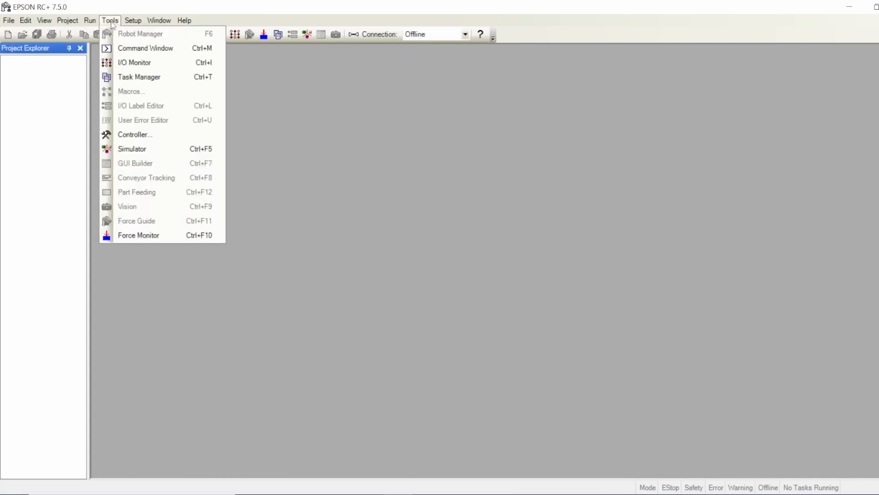
{"action": "left_click", "coordinate": [135, 134]}
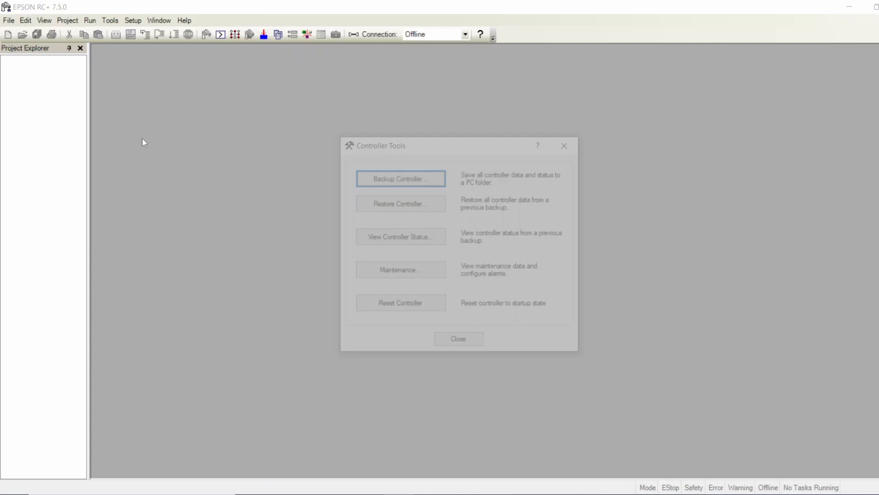
{"action": "left_click", "coordinate": [400, 203]}
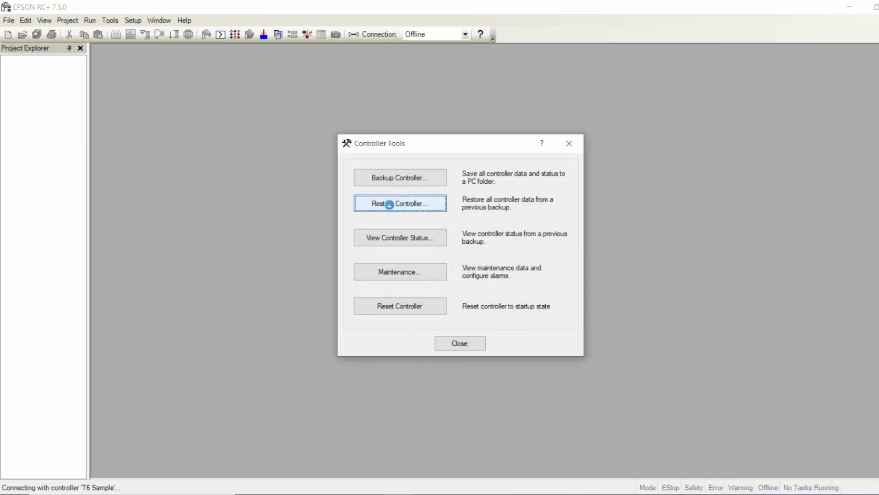
{"action": "left_click", "coordinate": [399, 203]}
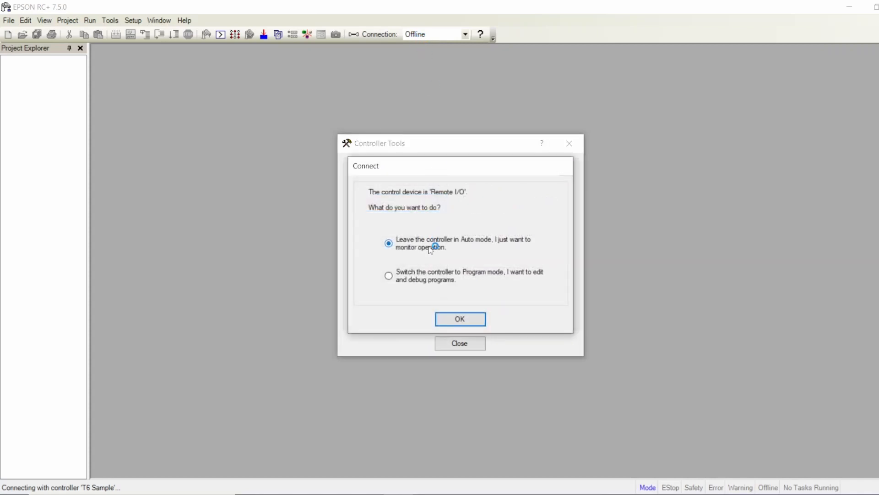
{"action": "left_click", "coordinate": [458, 319]}
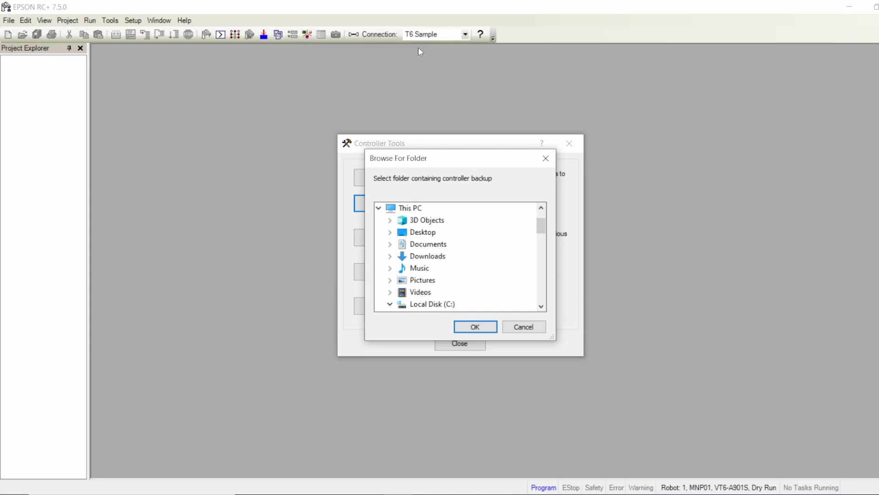
{"action": "mouse_move", "coordinate": [437, 46]}
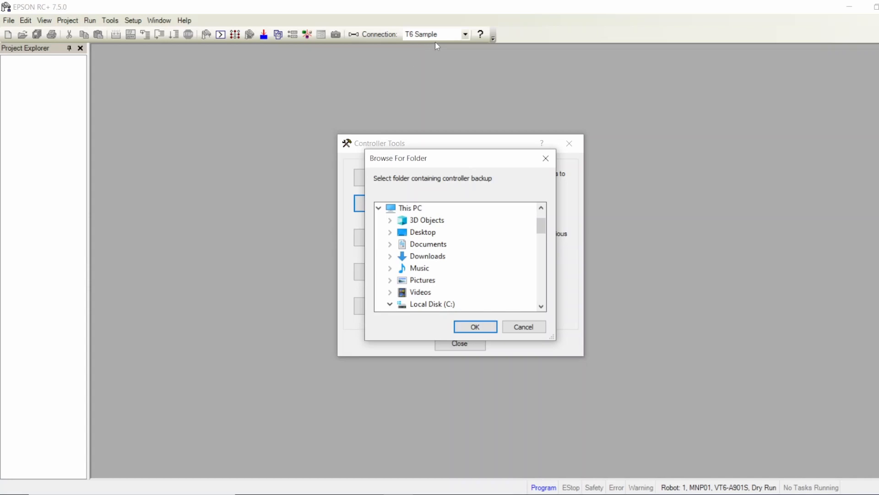
{"action": "mouse_move", "coordinate": [406, 38]}
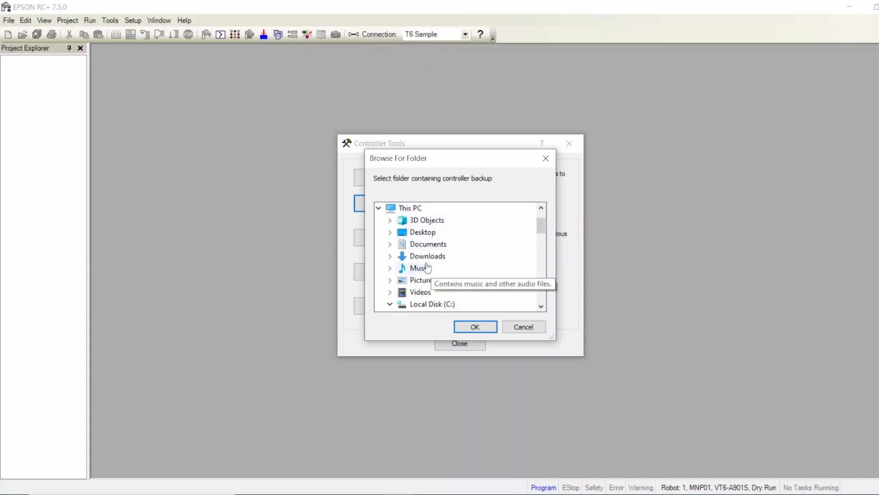
Choose the controller backup folder inside Downloads as the restore source
{"action": "scroll", "scroll_direction": "down", "scroll_amount": 3}
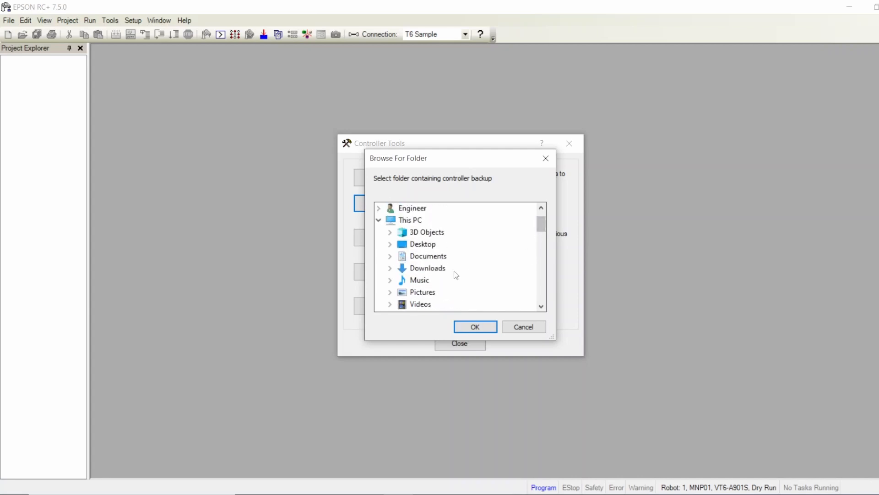
{"action": "left_click", "coordinate": [428, 256]}
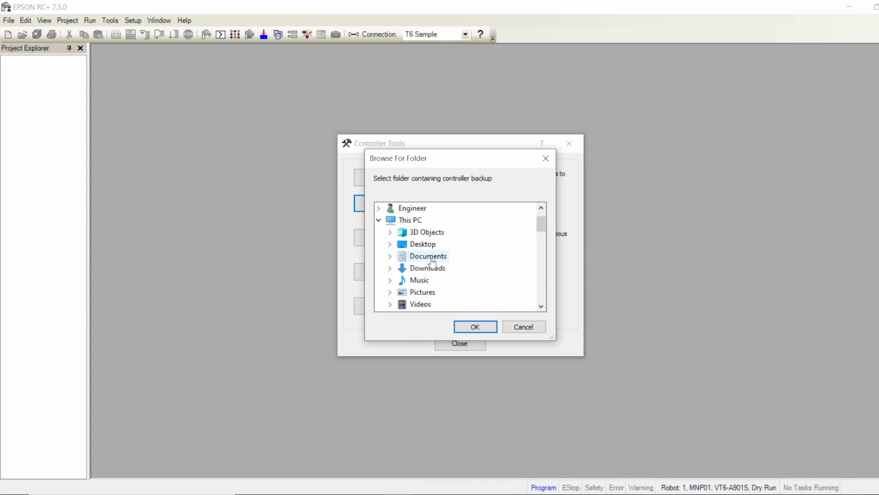
{"action": "left_click", "coordinate": [427, 267]}
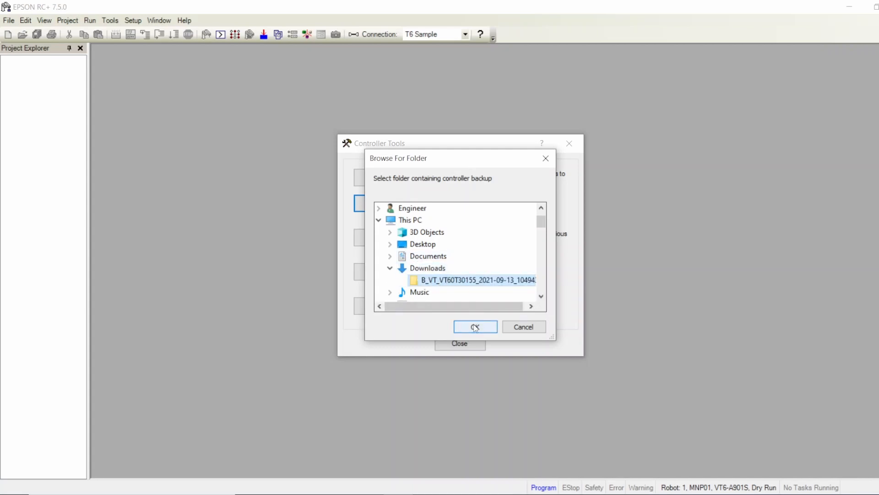
Restore the controller from the Downloads backup with all restorable data included
{"action": "left_click", "coordinate": [475, 326]}
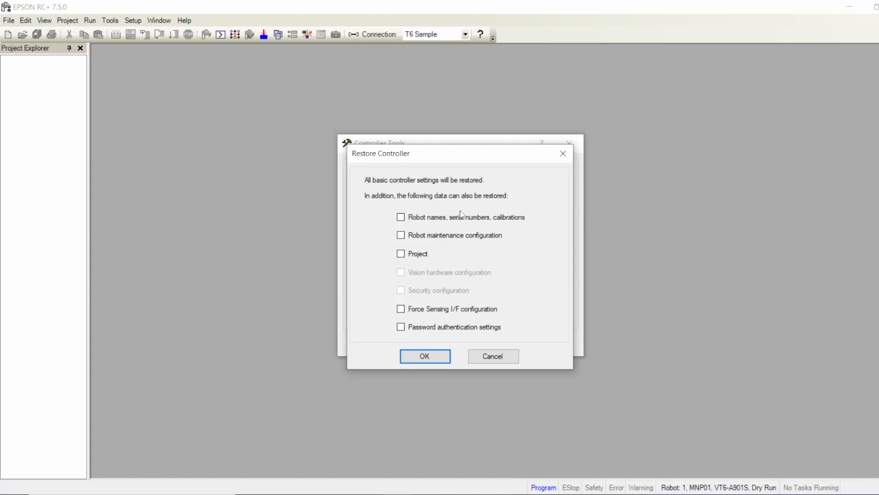
{"action": "mouse_move", "coordinate": [423, 304]}
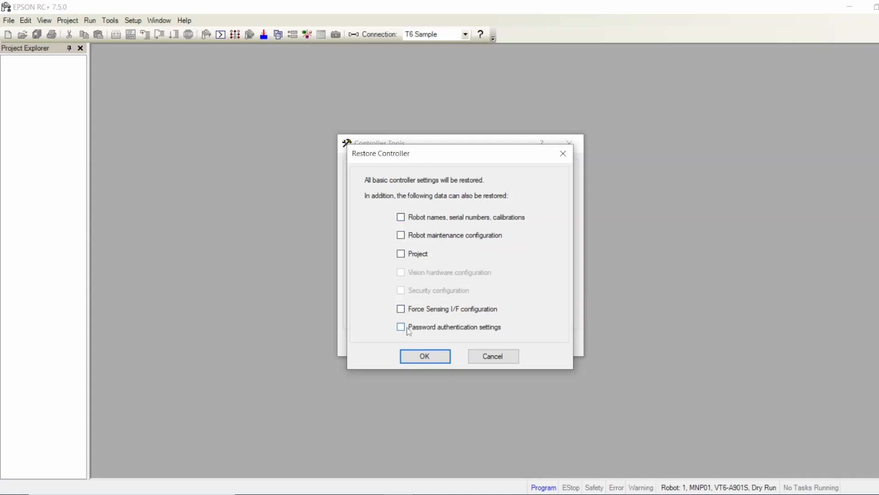
{"action": "left_click", "coordinate": [401, 326]}
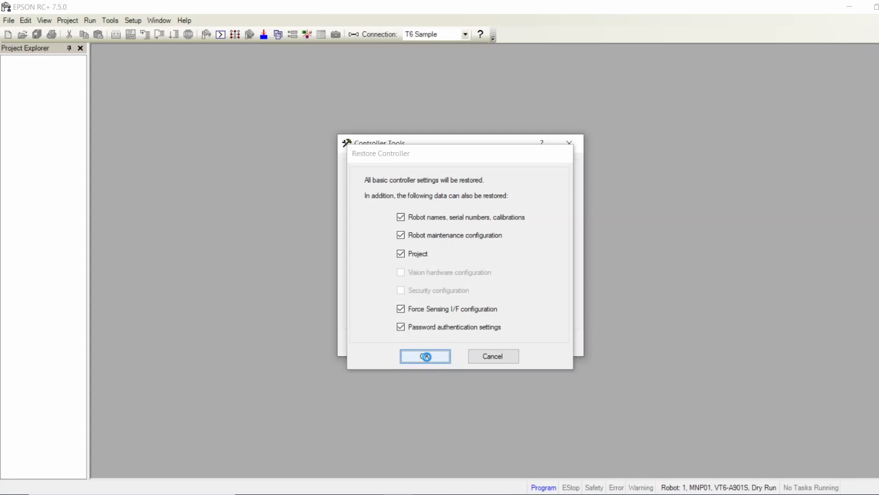
{"action": "left_click", "coordinate": [424, 356]}
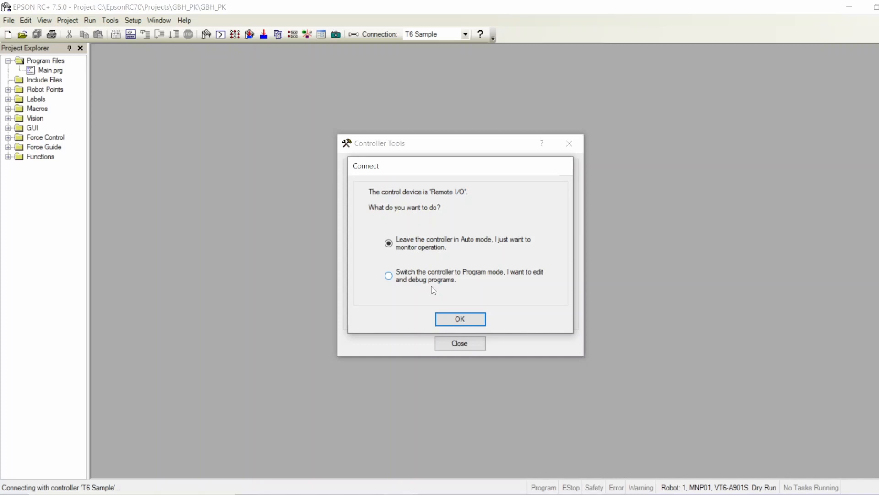
Reconnect in Program mode and acknowledge the successful restore loading GBH_PK
{"action": "left_click", "coordinate": [388, 276]}
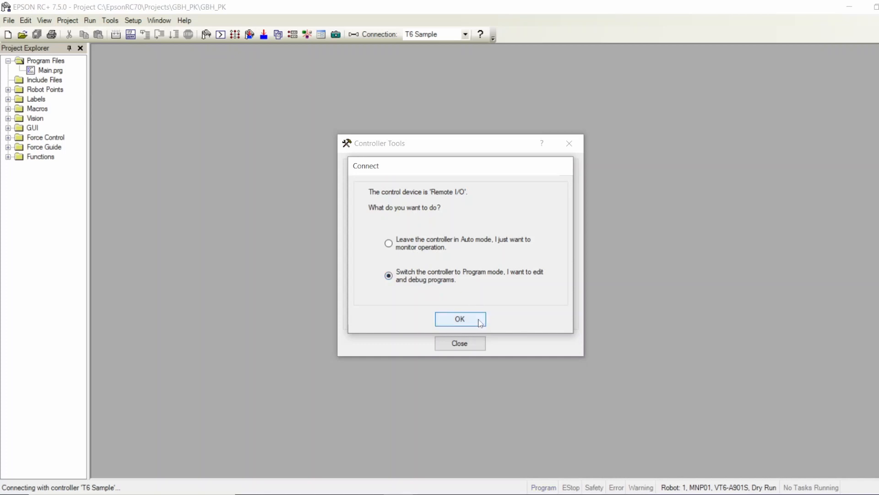
{"action": "left_click", "coordinate": [460, 318]}
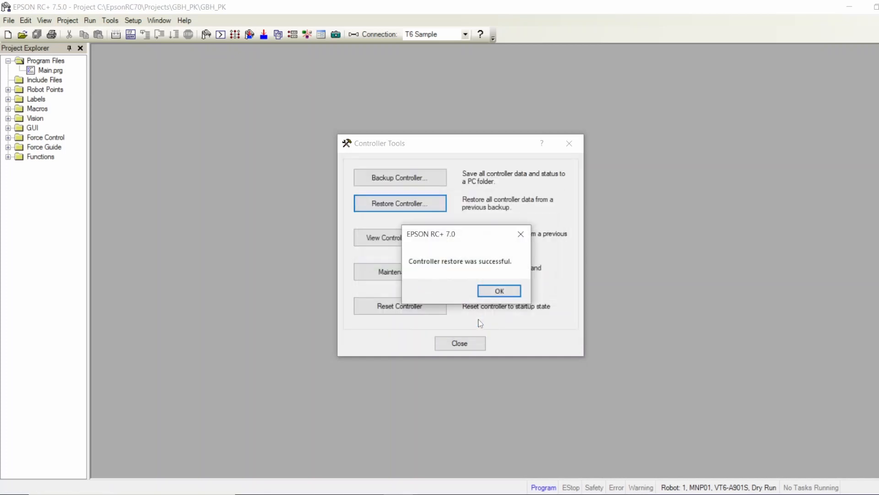
{"action": "left_click", "coordinate": [498, 290]}
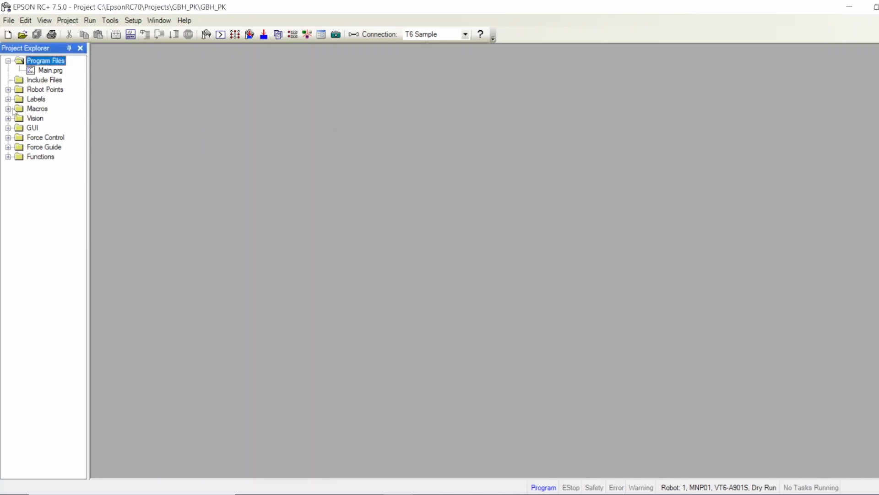
Show GBH_PK's Main.prg in the editor and bring up the I/O label editor
{"action": "double_click", "coordinate": [50, 71]}
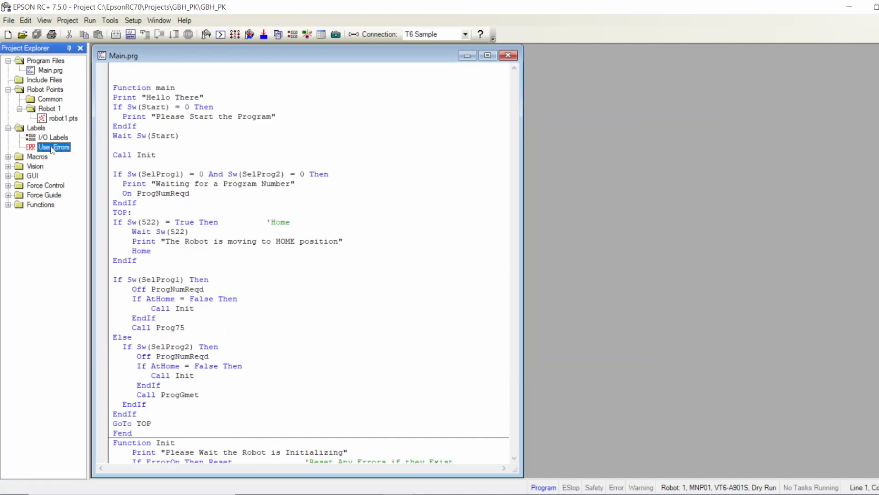
{"action": "double_click", "coordinate": [54, 147]}
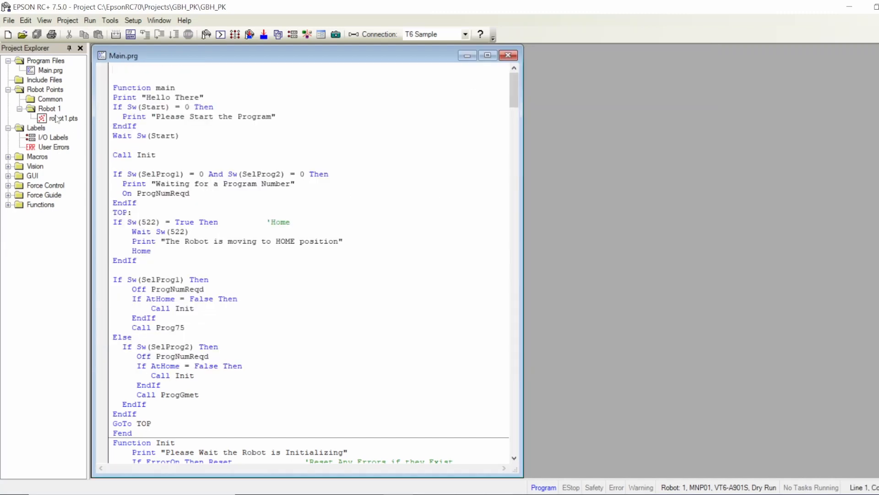
{"action": "double_click", "coordinate": [53, 138]}
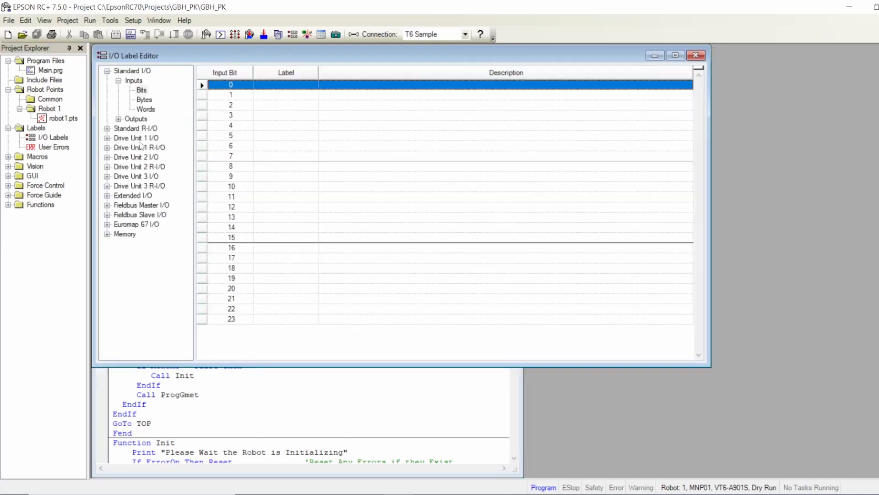
Review the Fieldbus Slave input labels (Start, SelProg1, SelProg2, Home) and close the I/O labels
{"action": "left_click", "coordinate": [108, 70]}
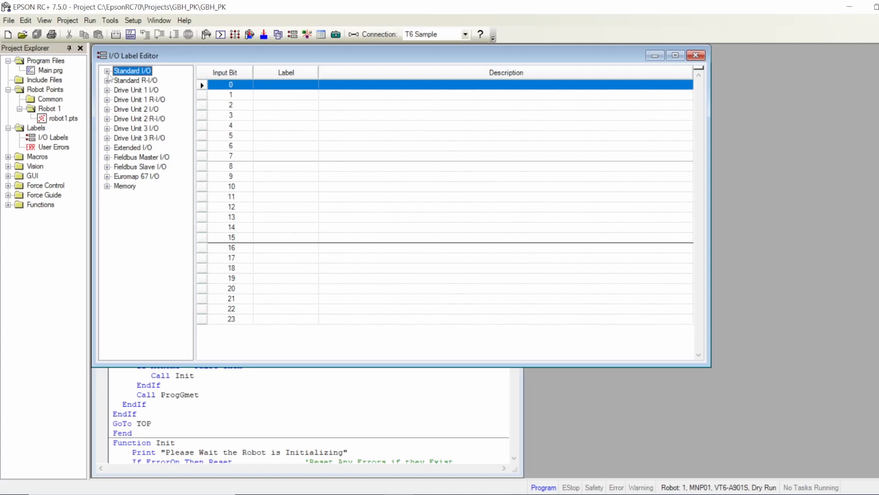
{"action": "left_click", "coordinate": [108, 166]}
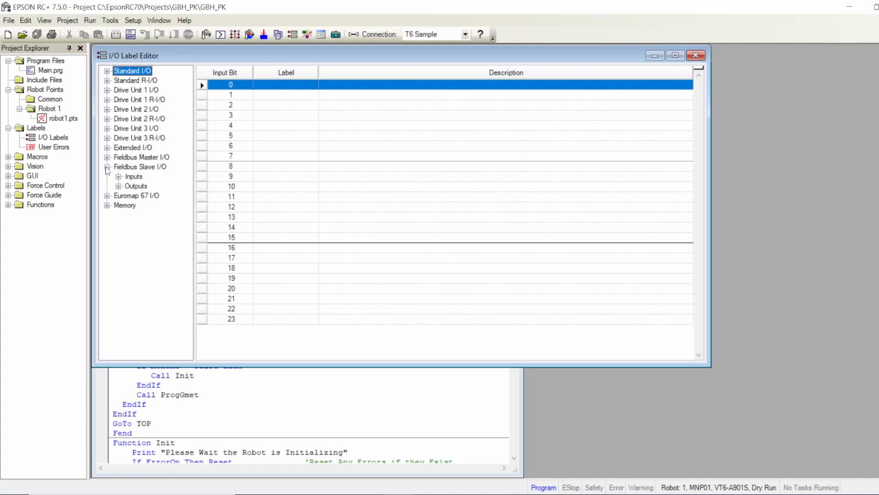
{"action": "left_click", "coordinate": [133, 176]}
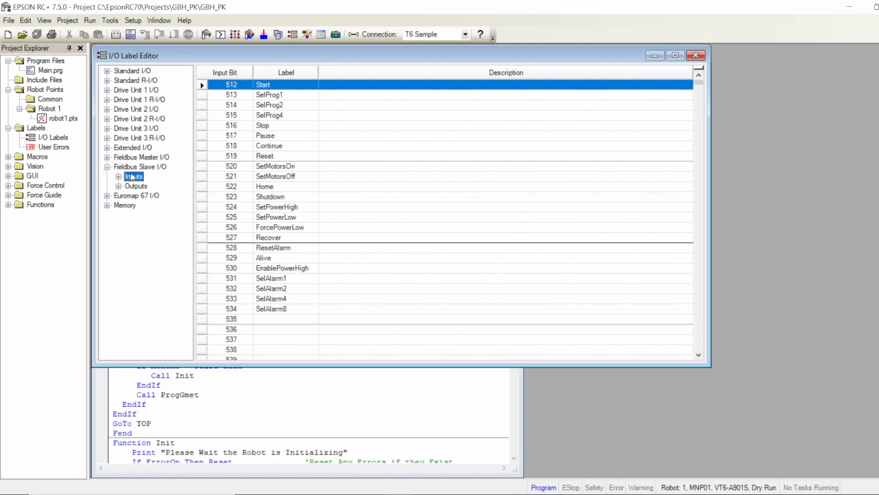
{"action": "left_click", "coordinate": [136, 186]}
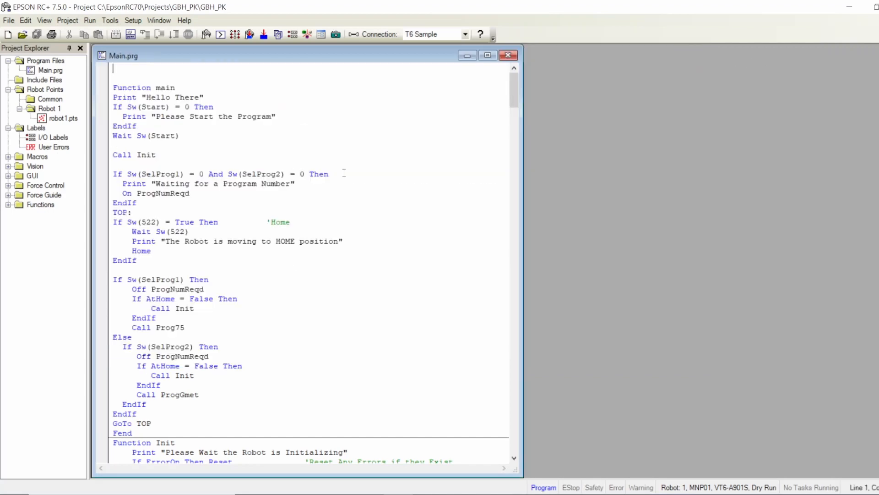
{"action": "mouse_move", "coordinate": [290, 217]}
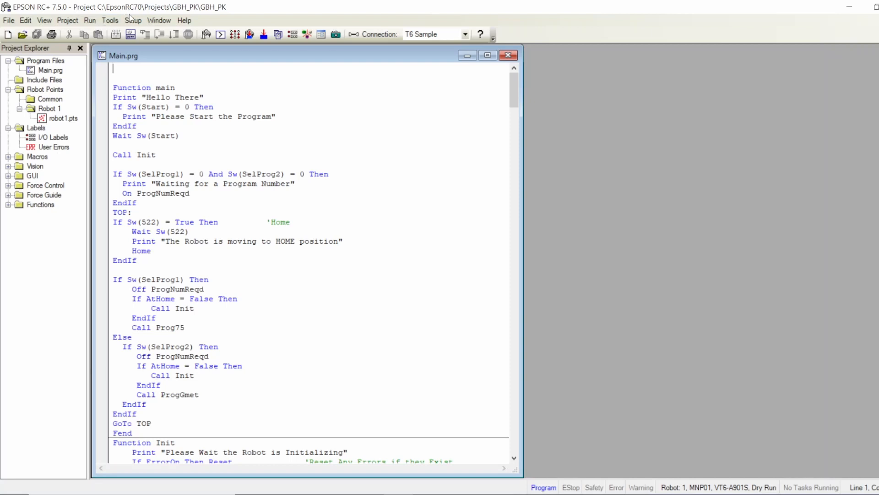
{"action": "mouse_move", "coordinate": [456, 79]}
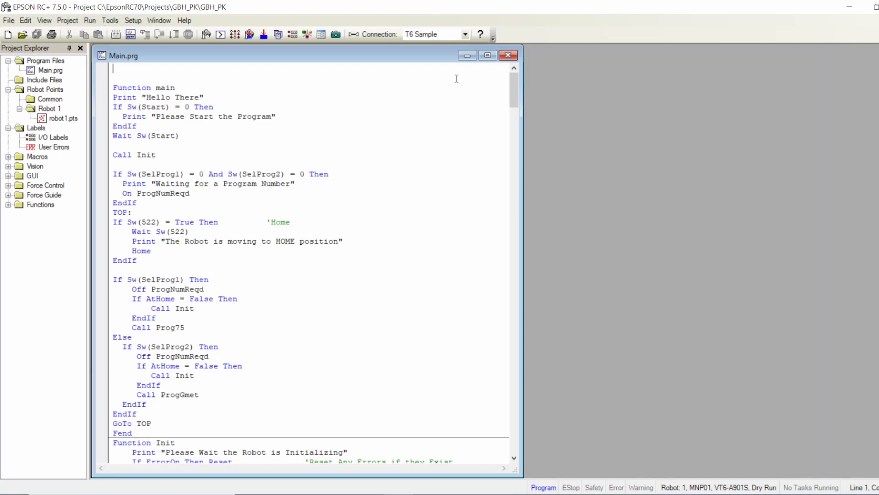
{"action": "mouse_move", "coordinate": [434, 36]}
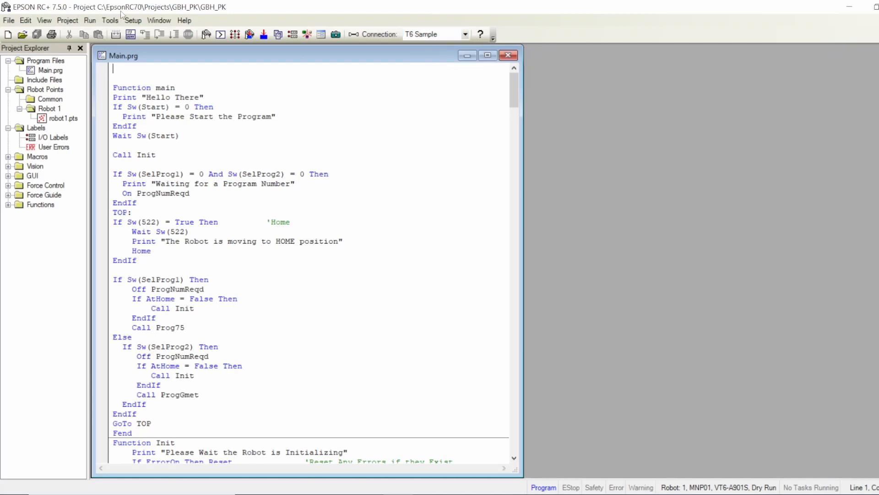
{"action": "left_click", "coordinate": [132, 20]}
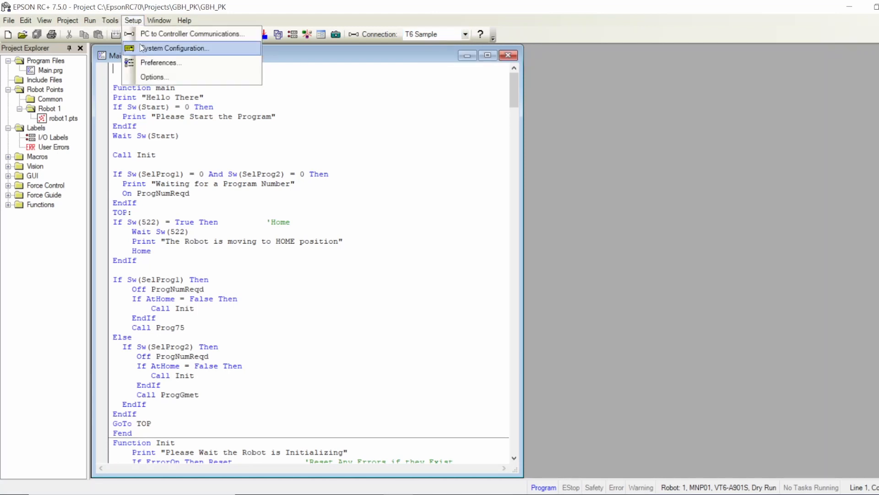
{"action": "left_click", "coordinate": [174, 49]}
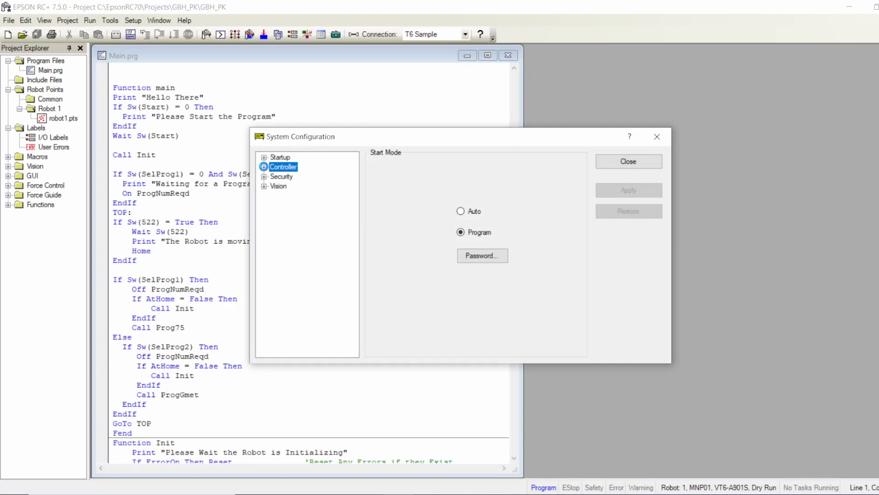
{"action": "left_click", "coordinate": [263, 166]}
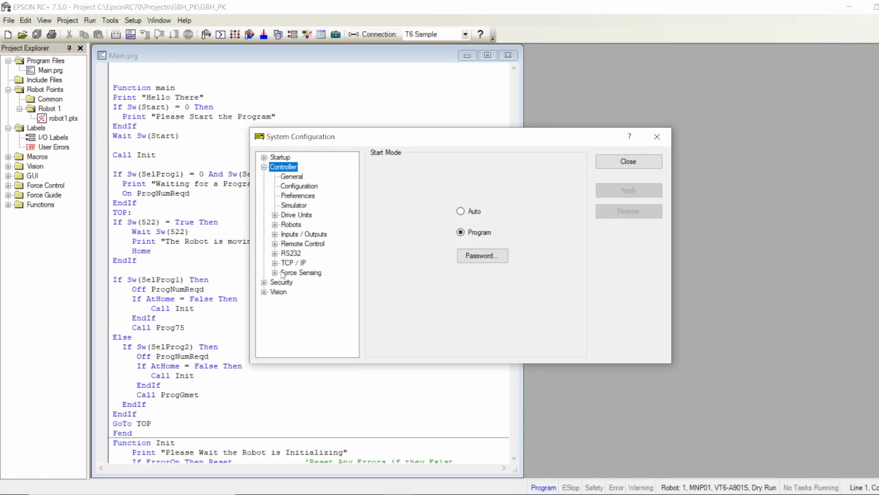
{"action": "left_click", "coordinate": [292, 225]}
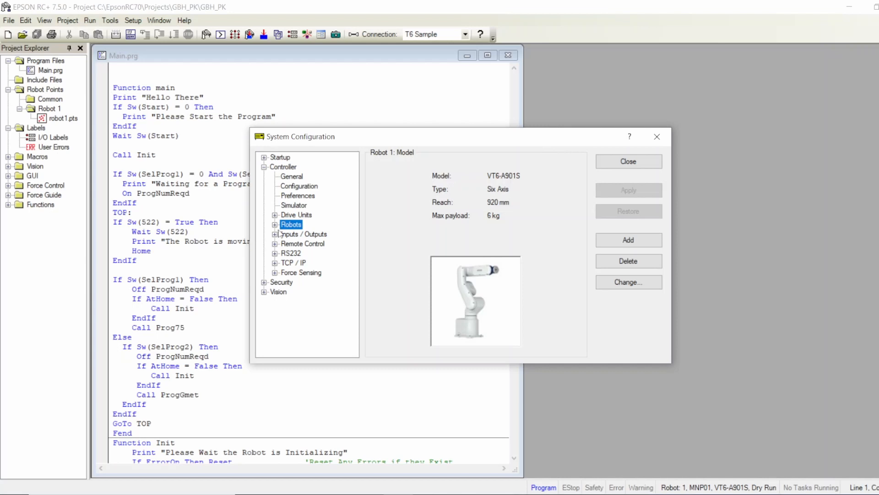
{"action": "left_click", "coordinate": [275, 224]}
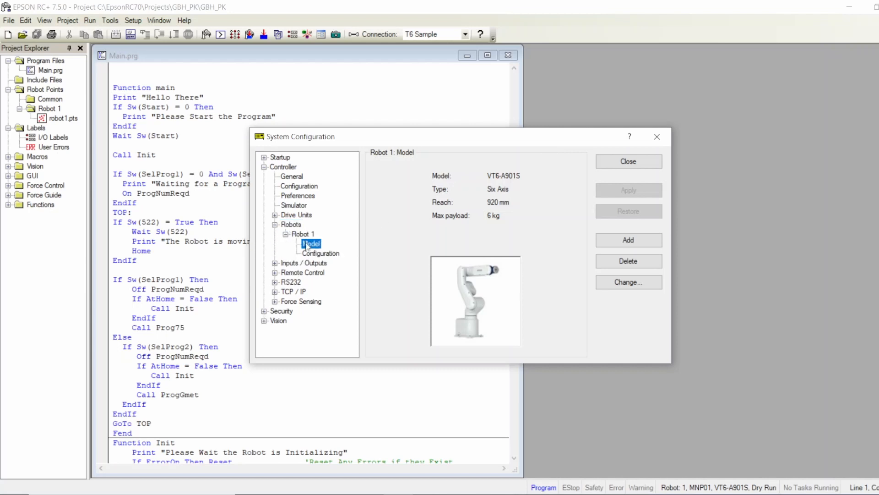
{"action": "left_click", "coordinate": [320, 253]}
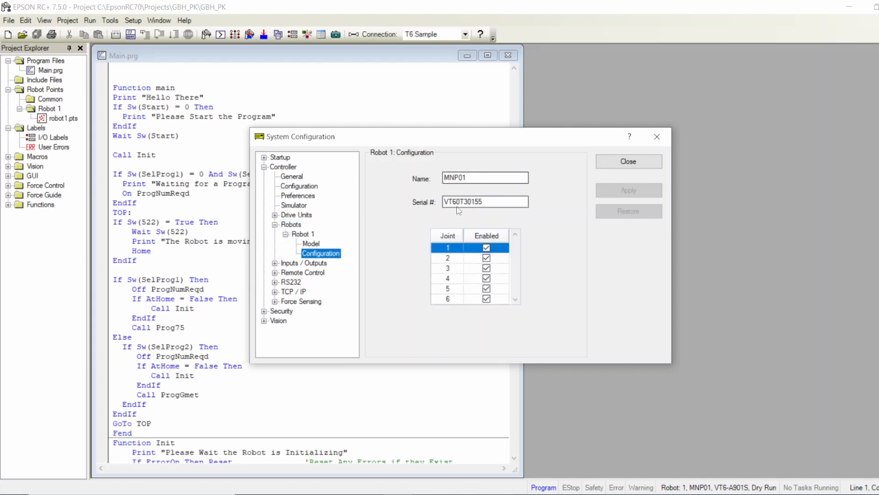
{"action": "mouse_move", "coordinate": [417, 283]}
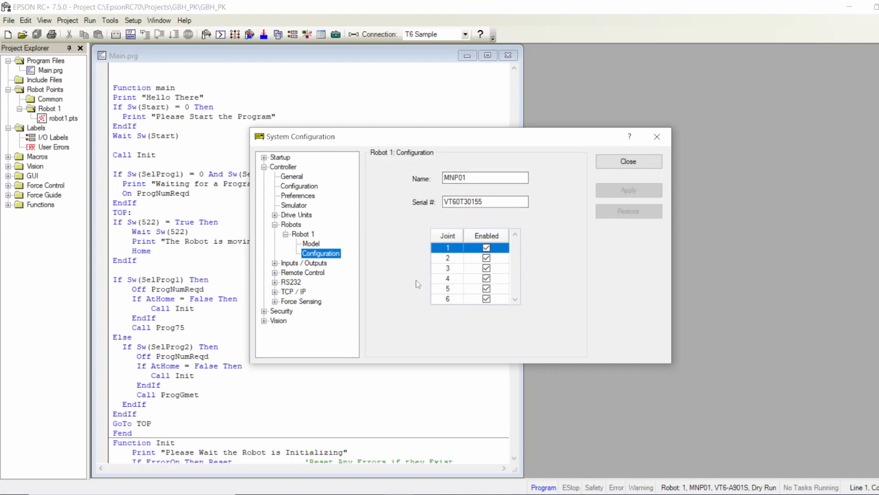
{"action": "mouse_move", "coordinate": [656, 138]}
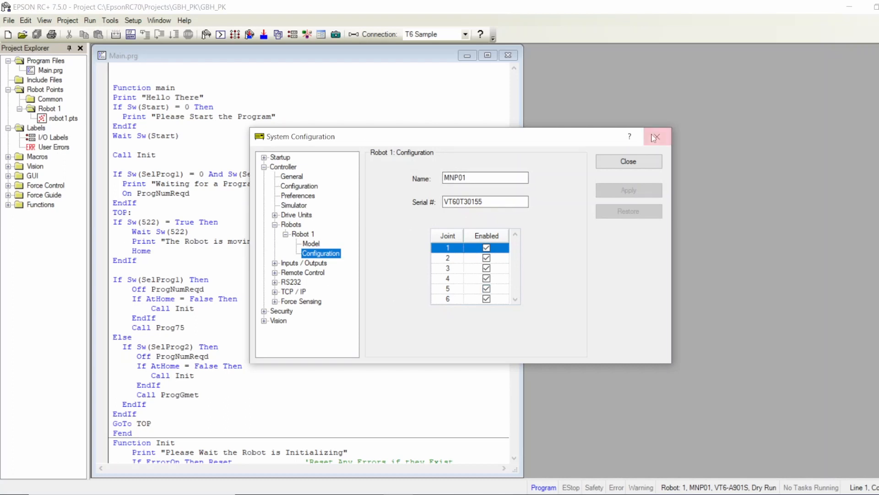
{"action": "left_click", "coordinate": [656, 138]}
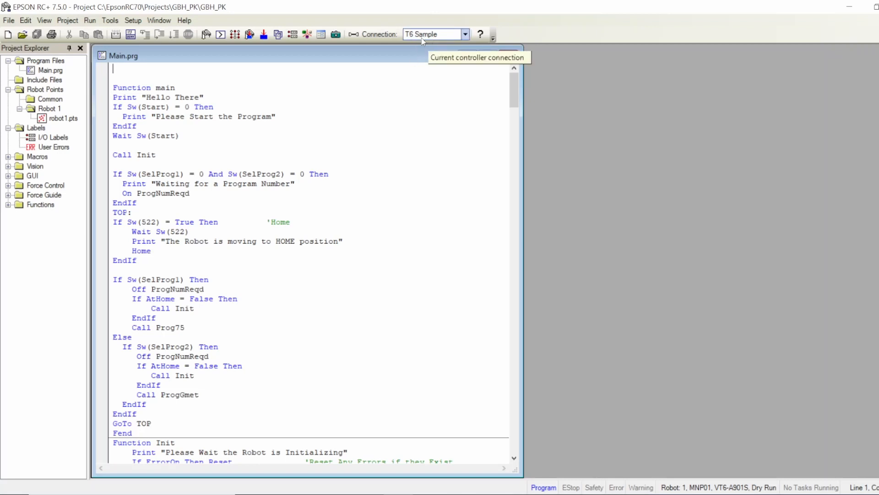
{"action": "mouse_move", "coordinate": [354, 34]}
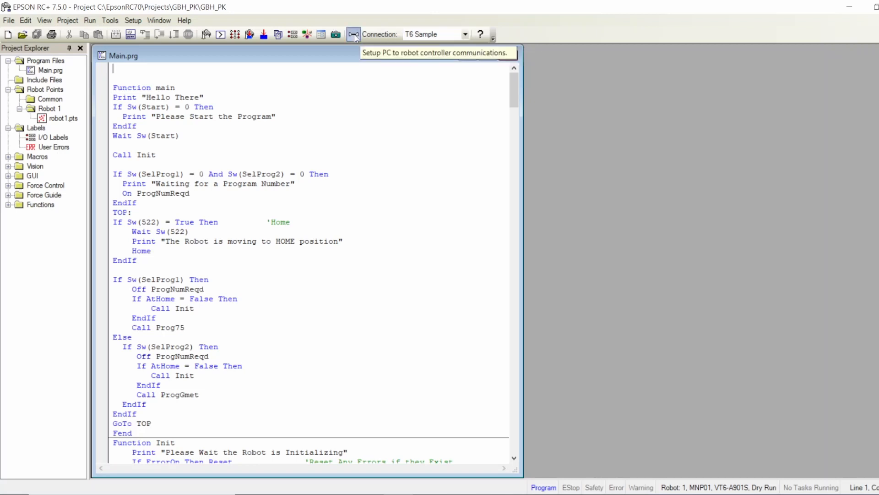
Create a new virtual controller connection named VT6 in PC to Controller Communications
{"action": "left_click", "coordinate": [352, 34]}
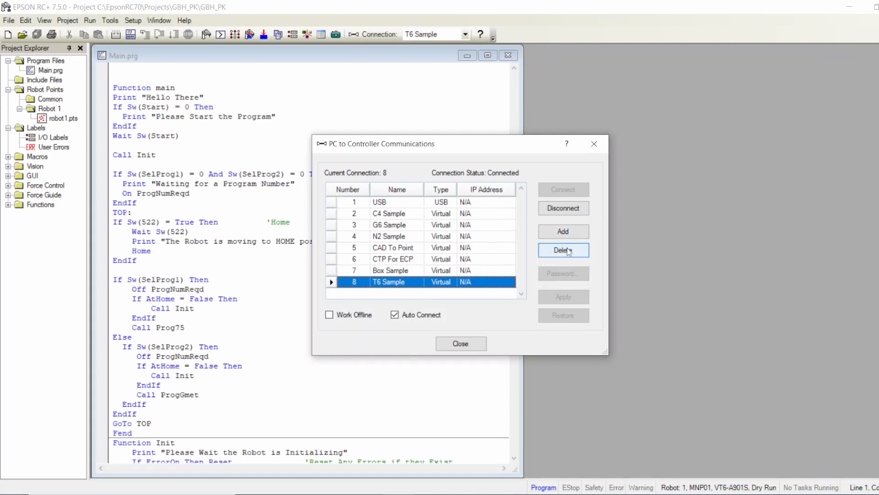
{"action": "left_click", "coordinate": [562, 230]}
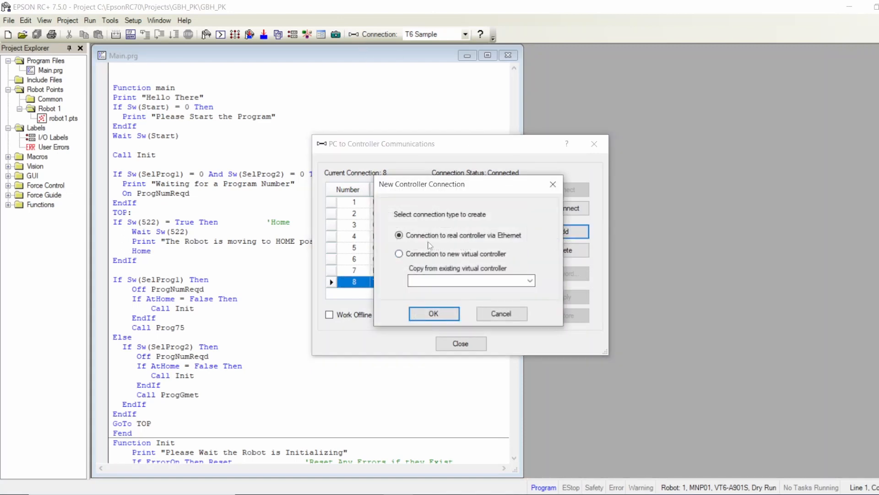
{"action": "left_click", "coordinate": [399, 253]}
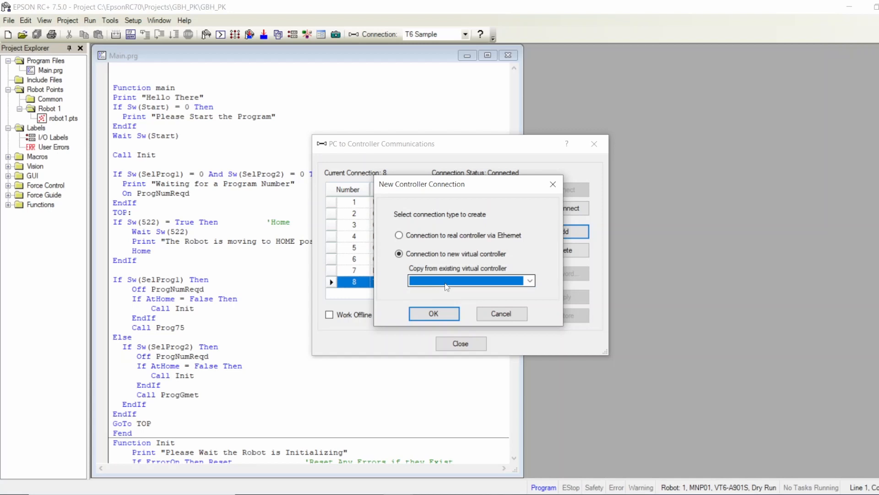
{"action": "left_click", "coordinate": [433, 313]}
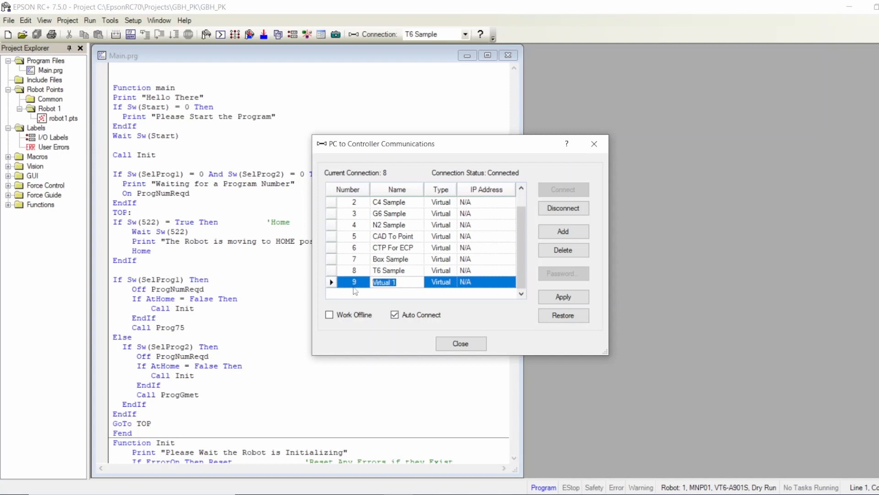
{"action": "type", "text": "VT6"}
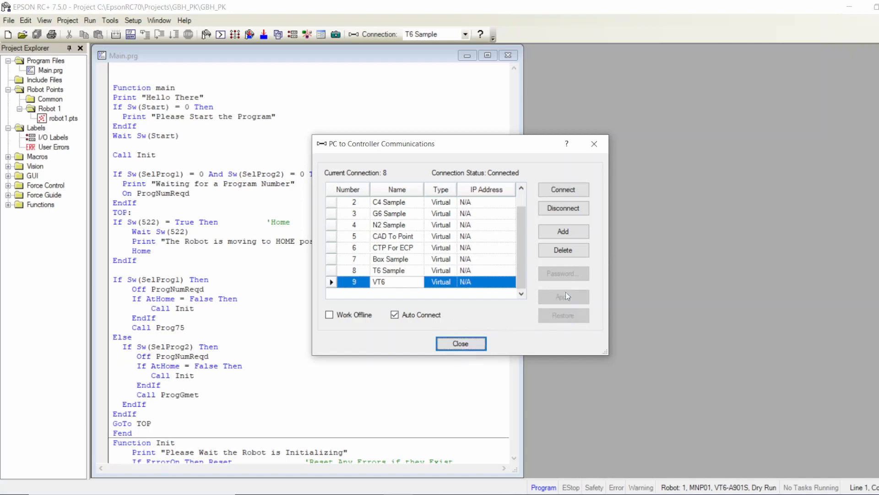
{"action": "left_click", "coordinate": [460, 343]}
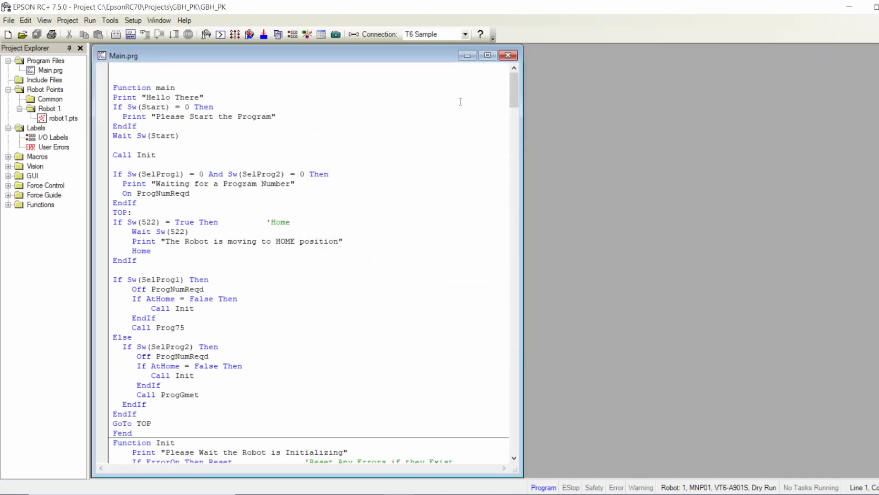
Switch the connection from T6 Sample to the VT6 virtual controller, accepting the disconnect
{"action": "left_click", "coordinate": [465, 34]}
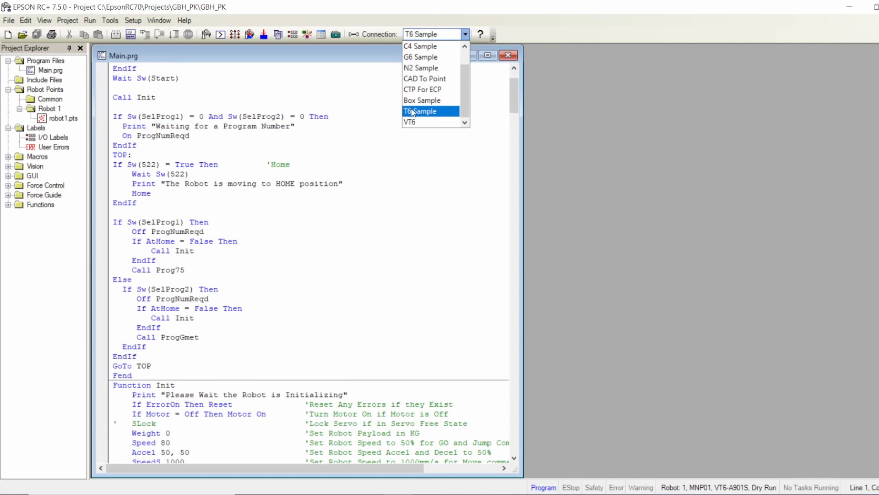
{"action": "left_click", "coordinate": [413, 122]}
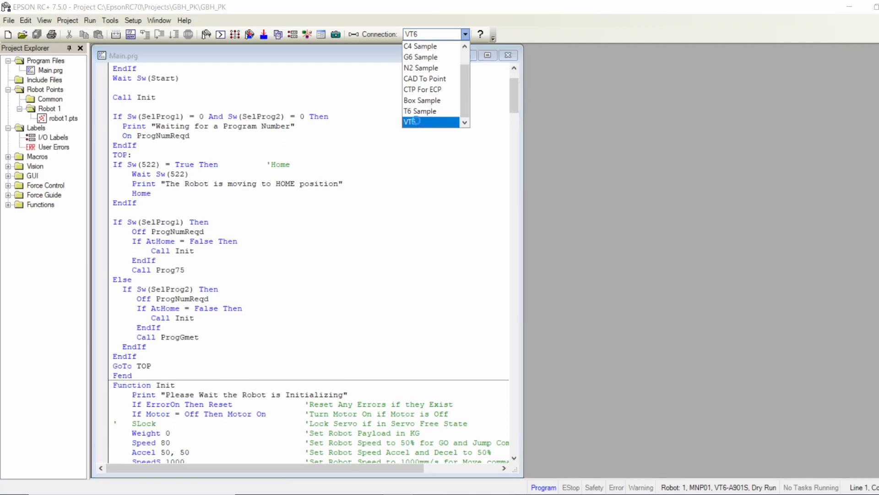
{"action": "left_click", "coordinate": [413, 122]}
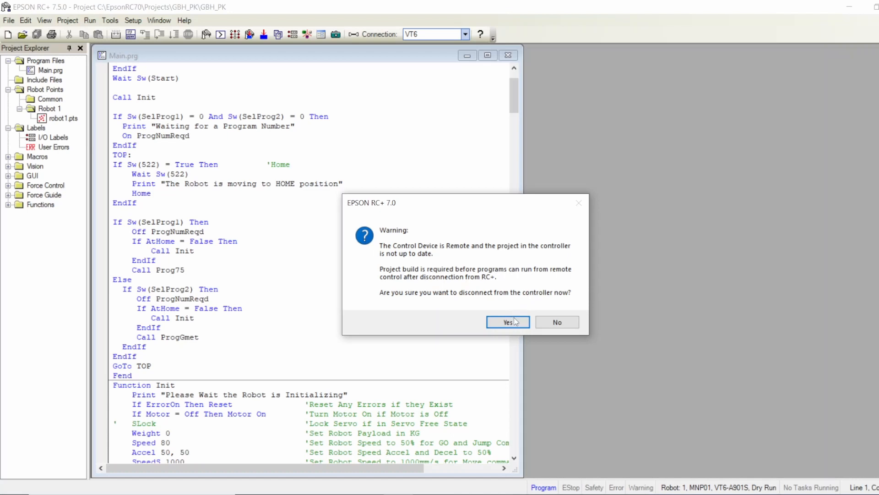
{"action": "left_click", "coordinate": [507, 322]}
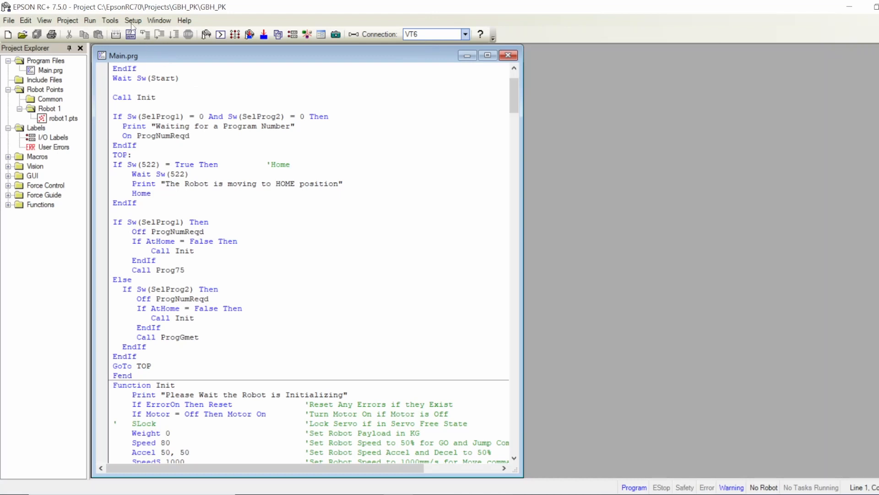
Show the VT6 controller's Robots page in System Configuration, listing no robots
{"action": "left_click", "coordinate": [133, 20]}
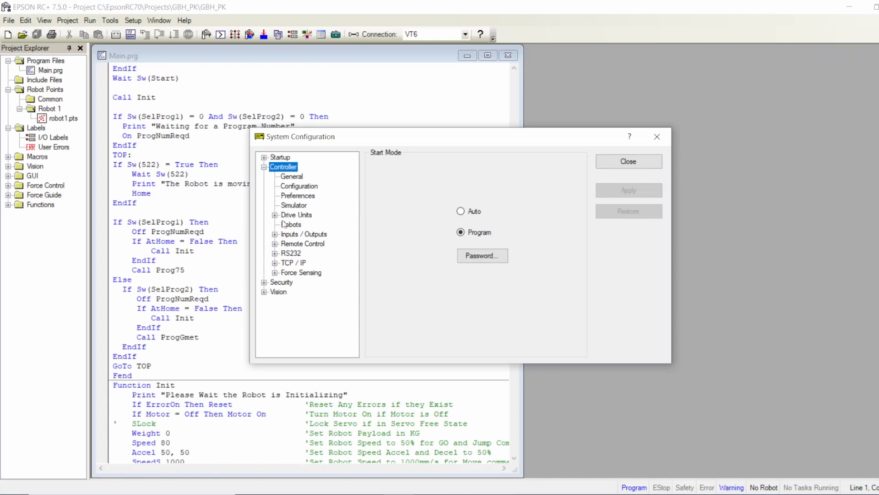
{"action": "left_click", "coordinate": [291, 224]}
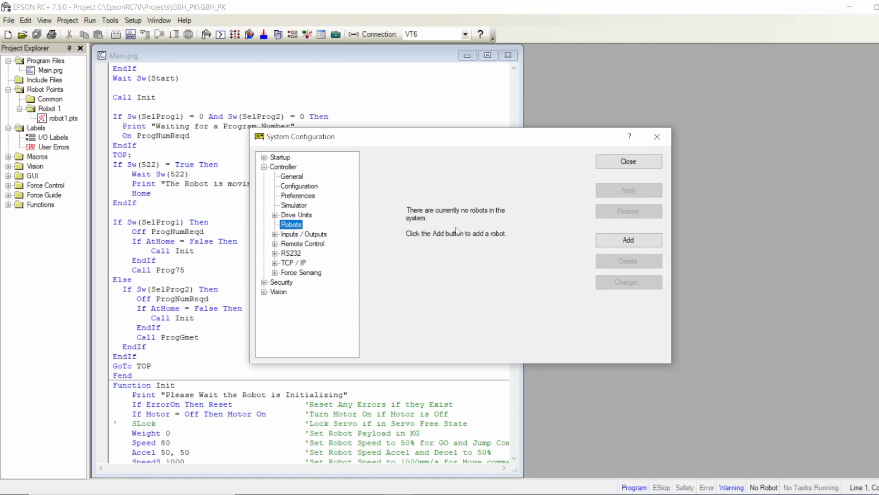
{"action": "mouse_move", "coordinate": [486, 226]}
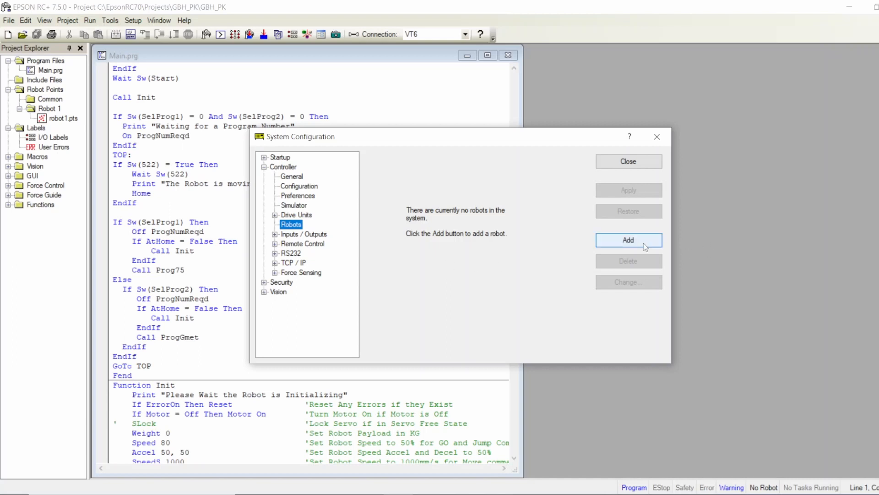
Begin a new robot named Vt6 with serial number 3455
{"action": "left_click", "coordinate": [627, 239]}
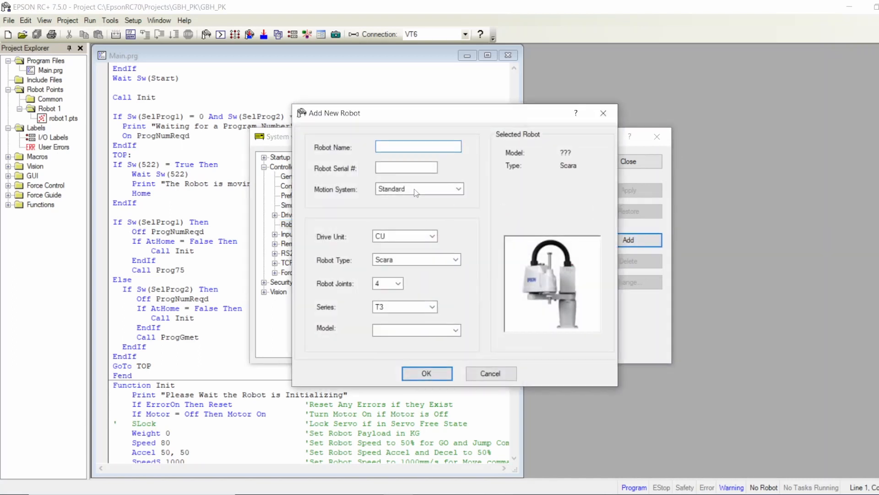
{"action": "left_click", "coordinate": [417, 147]}
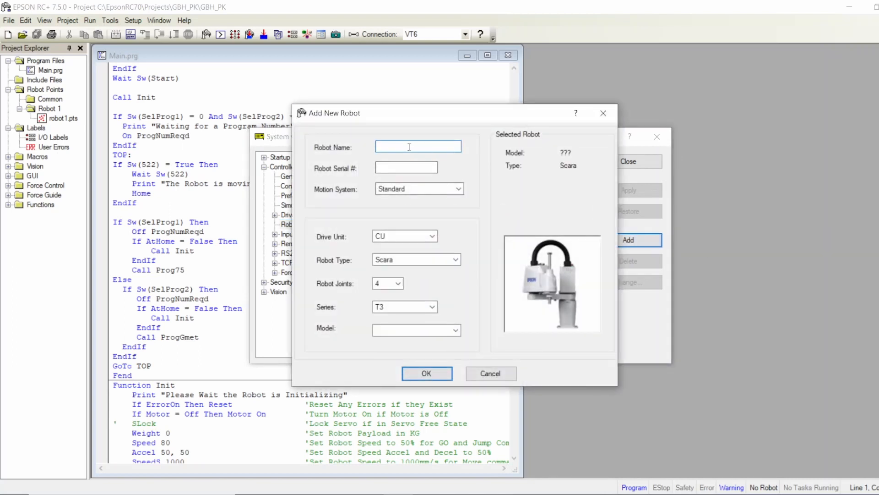
{"action": "type", "text": "Vt6"}
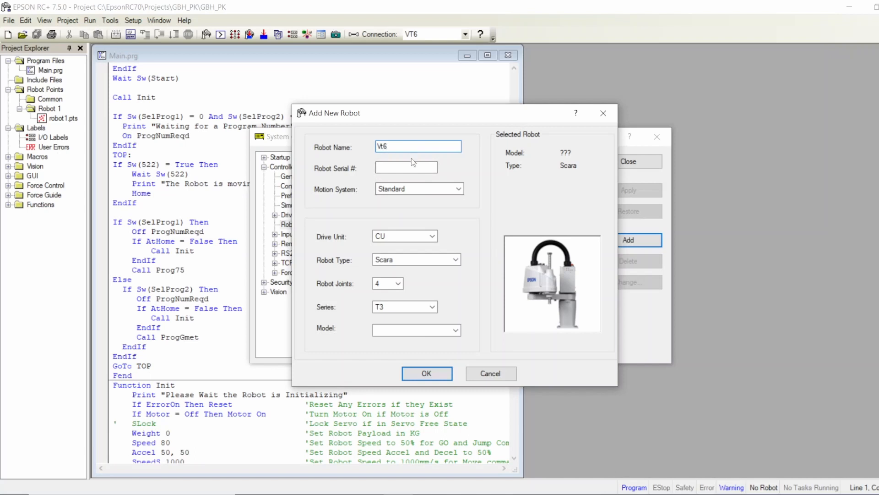
{"action": "type", "text": "3455"}
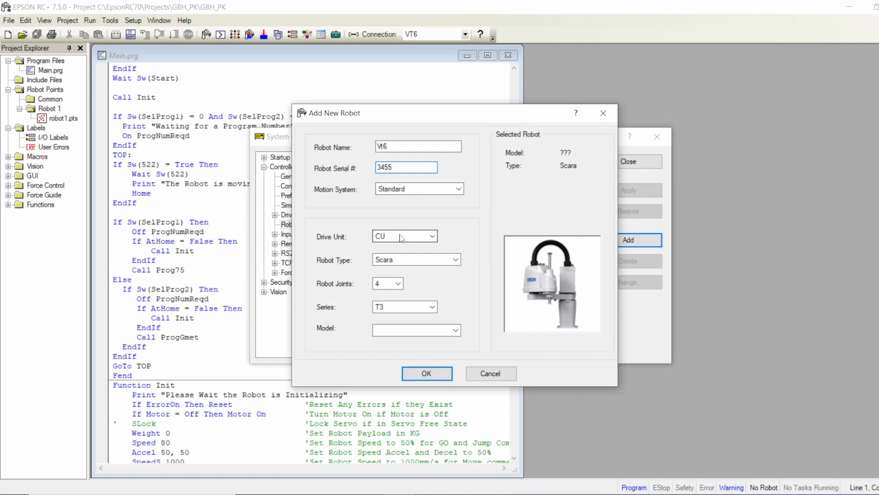
Set drive unit CU, type Six Axis, series VT6, model VT6-A901CW and add the robot
{"action": "left_click", "coordinate": [431, 236]}
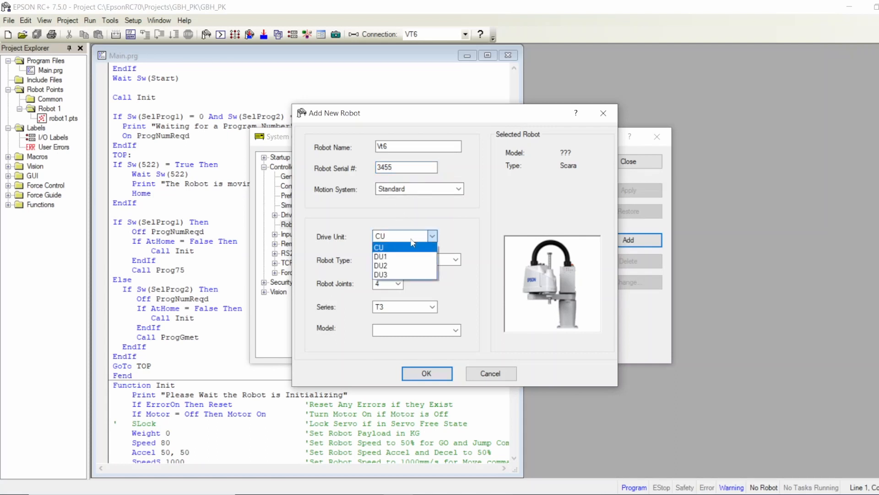
{"action": "left_click", "coordinate": [379, 246]}
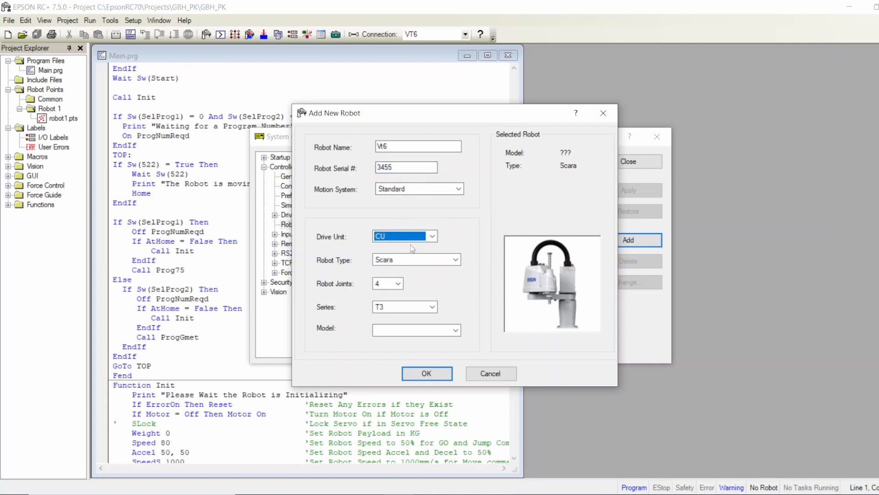
{"action": "left_click", "coordinate": [454, 259]}
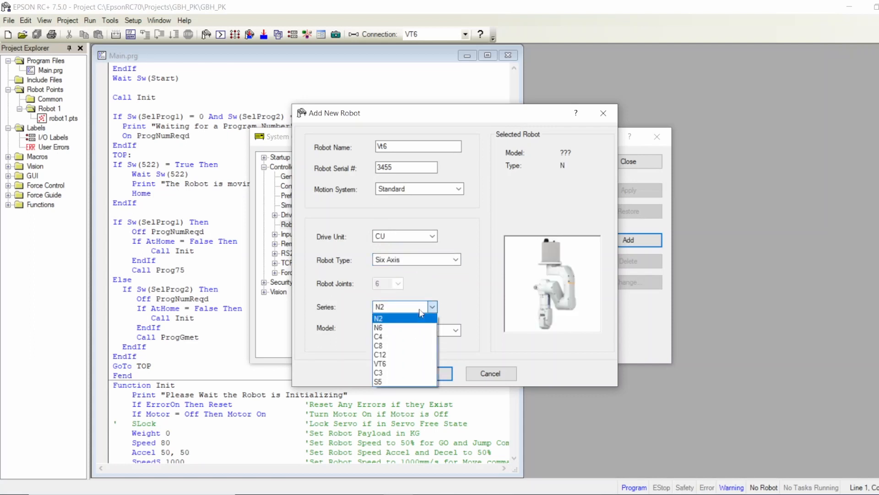
{"action": "left_click", "coordinate": [379, 364]}
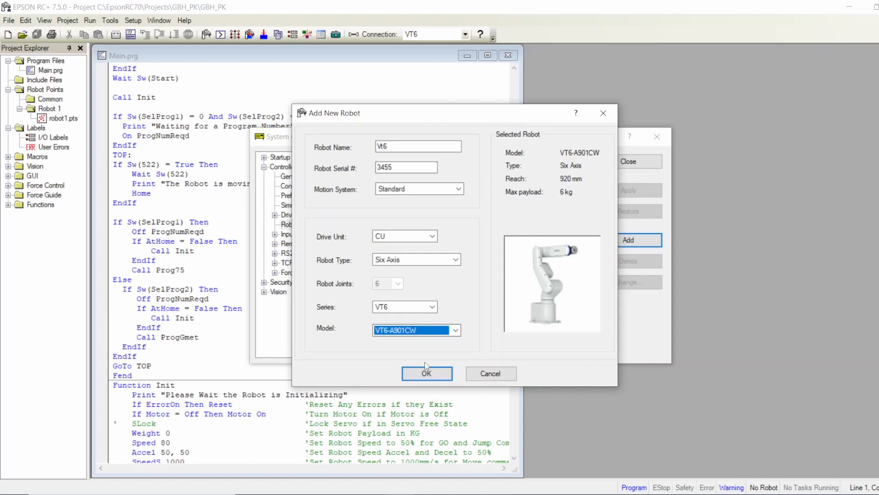
{"action": "left_click", "coordinate": [426, 372]}
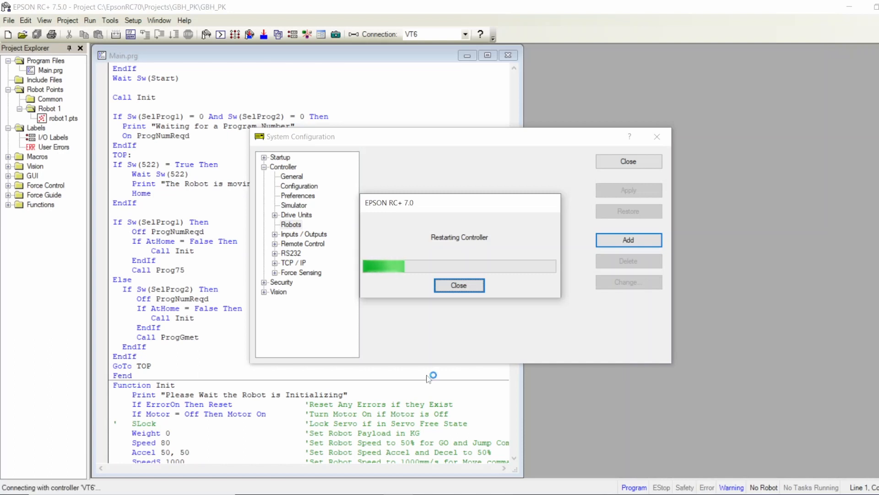
{"action": "mouse_move", "coordinate": [325, 443]}
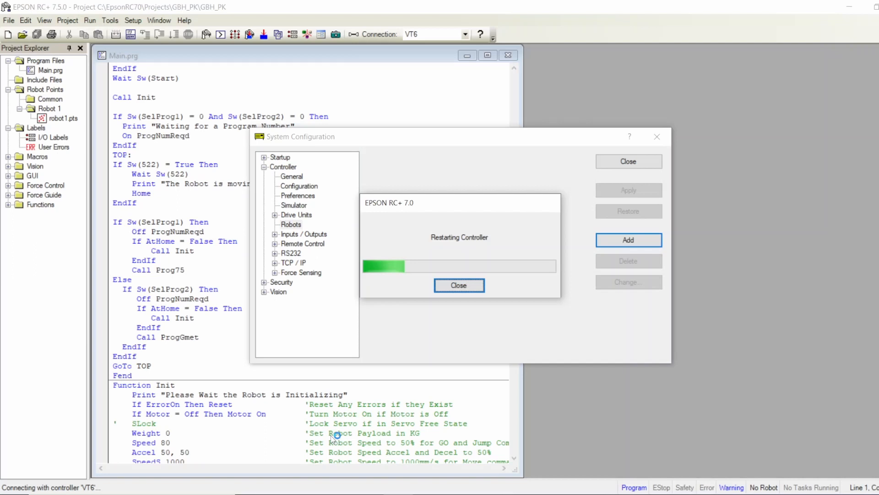
Confirm Robot 1 is the Vt6 VT6-A901CW after restart and close System Configuration
{"action": "left_click", "coordinate": [457, 286]}
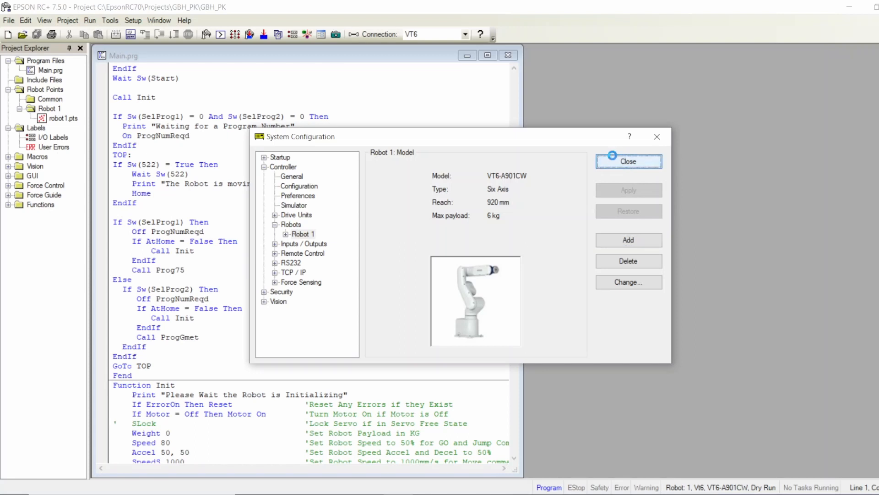
{"action": "left_click", "coordinate": [628, 162]}
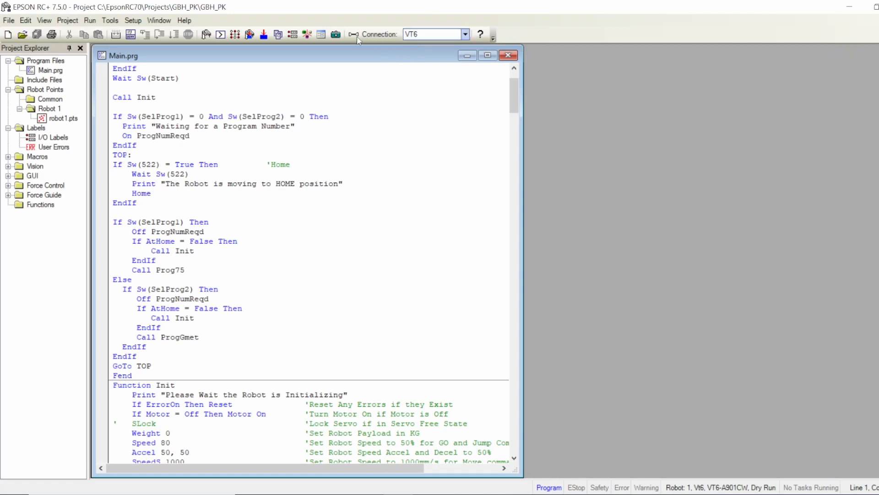
{"action": "left_click", "coordinate": [352, 34]}
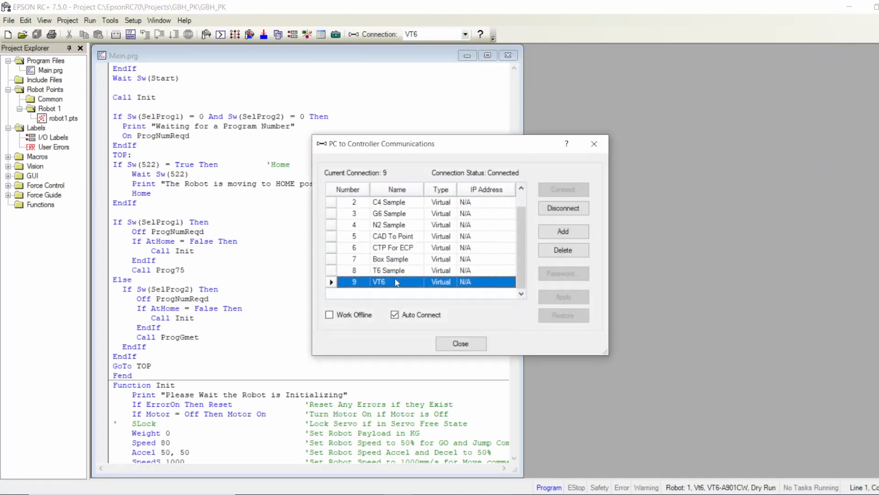
{"action": "mouse_move", "coordinate": [459, 343]}
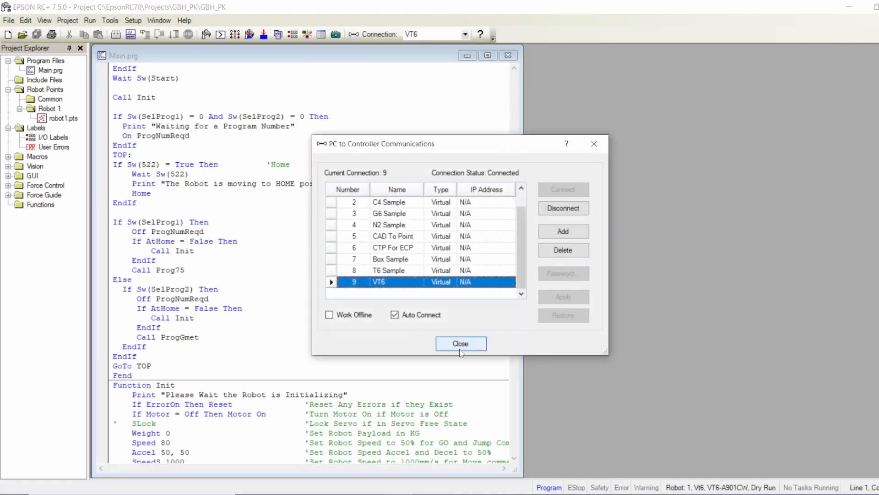
{"action": "left_click", "coordinate": [460, 344]}
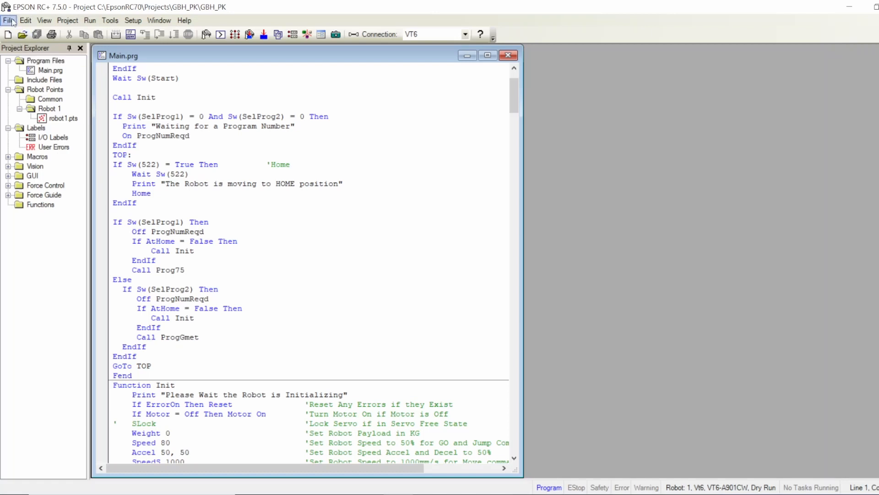
{"action": "left_click", "coordinate": [9, 20]}
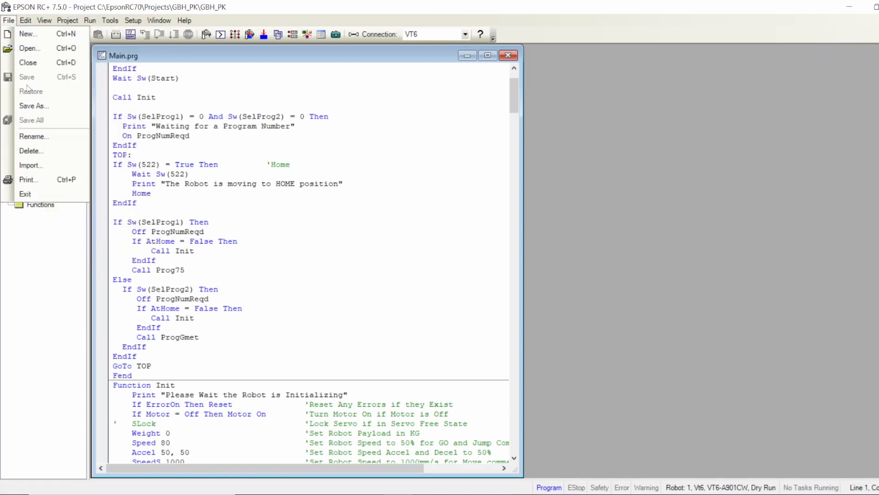
{"action": "mouse_move", "coordinate": [33, 106]}
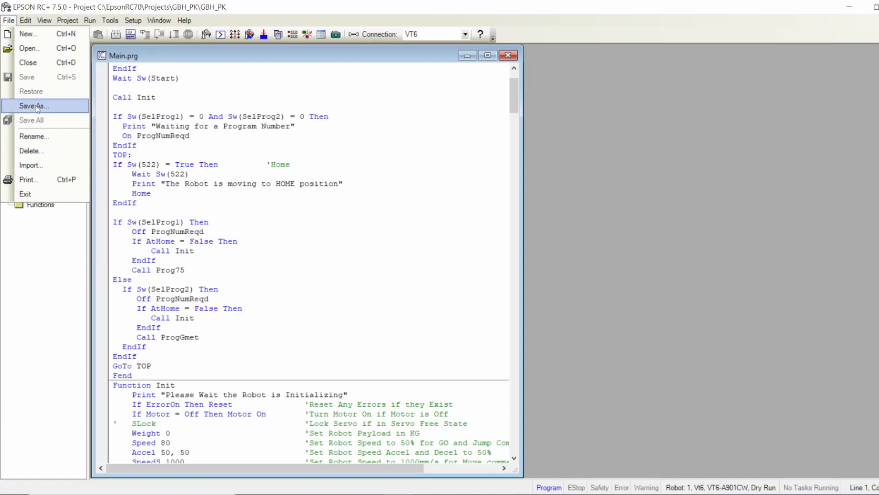
{"action": "left_click", "coordinate": [34, 105]}
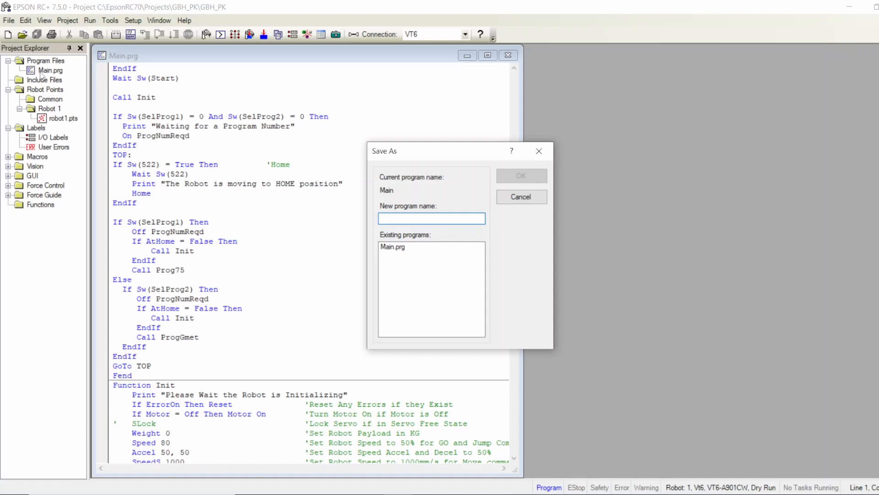
{"action": "left_click", "coordinate": [521, 196]}
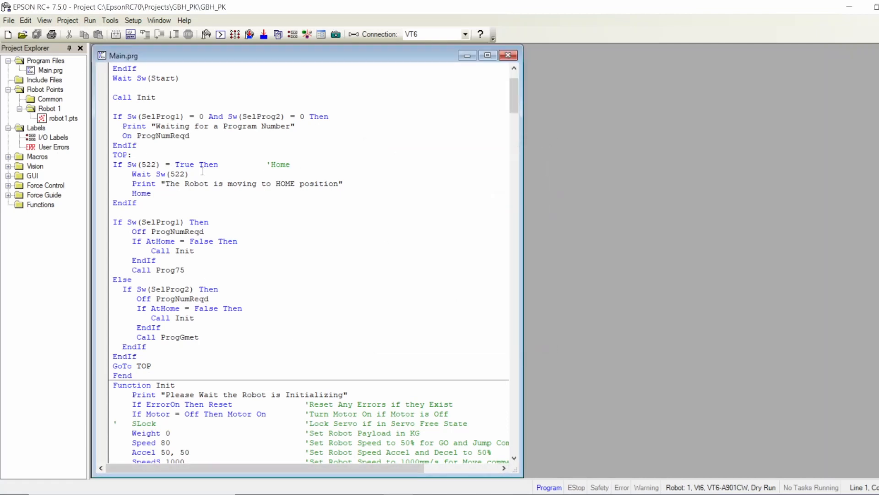
{"action": "mouse_move", "coordinate": [213, 178]}
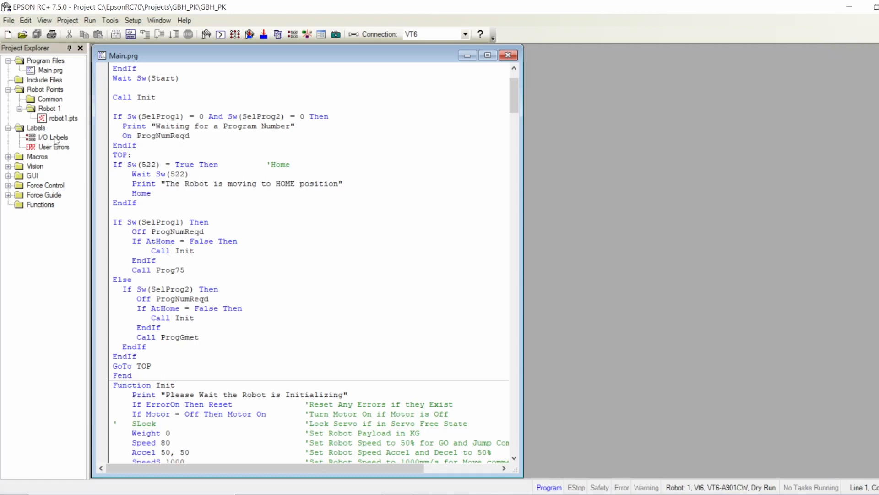
{"action": "mouse_move", "coordinate": [59, 142]}
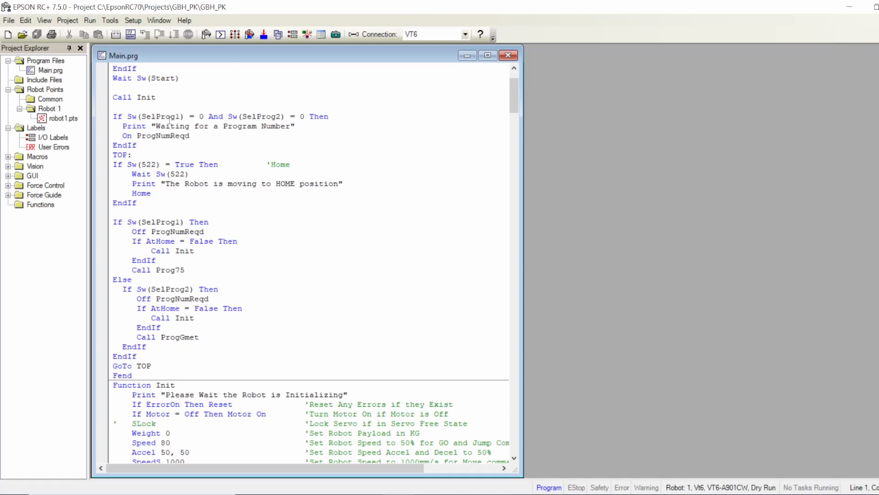
{"action": "left_click", "coordinate": [52, 70]}
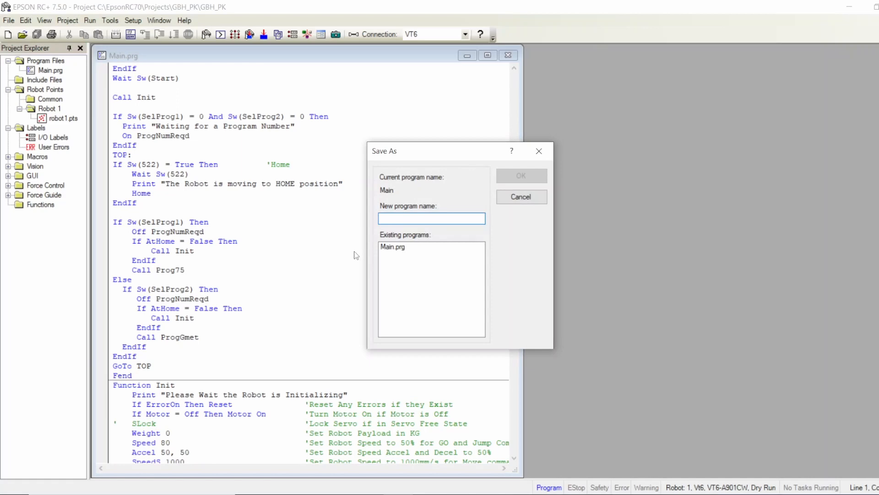
{"action": "mouse_move", "coordinate": [385, 251]}
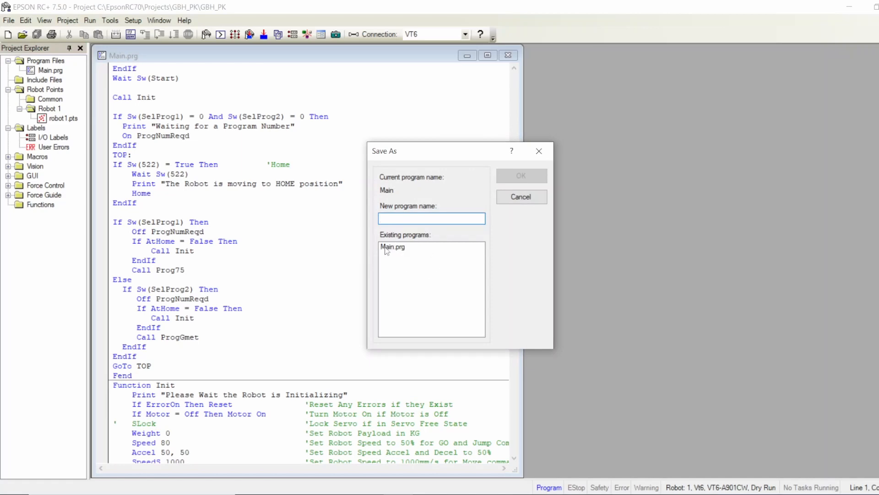
{"action": "left_click", "coordinate": [521, 196]}
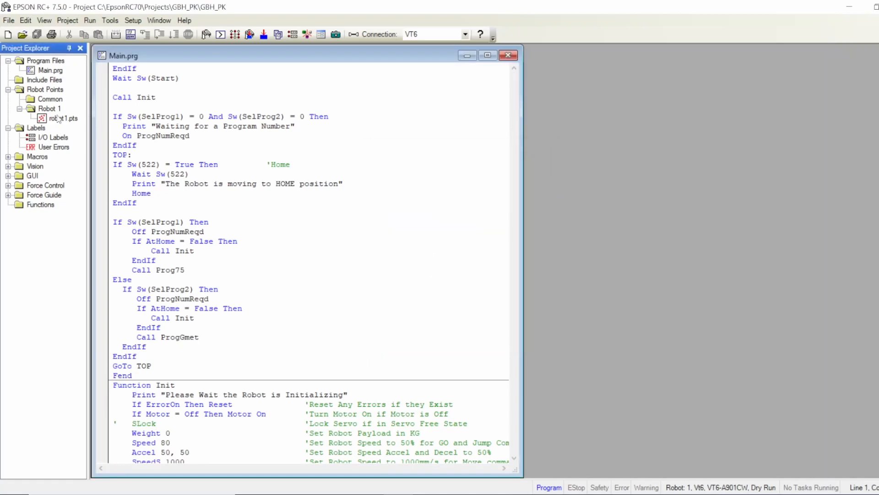
{"action": "double_click", "coordinate": [70, 119]}
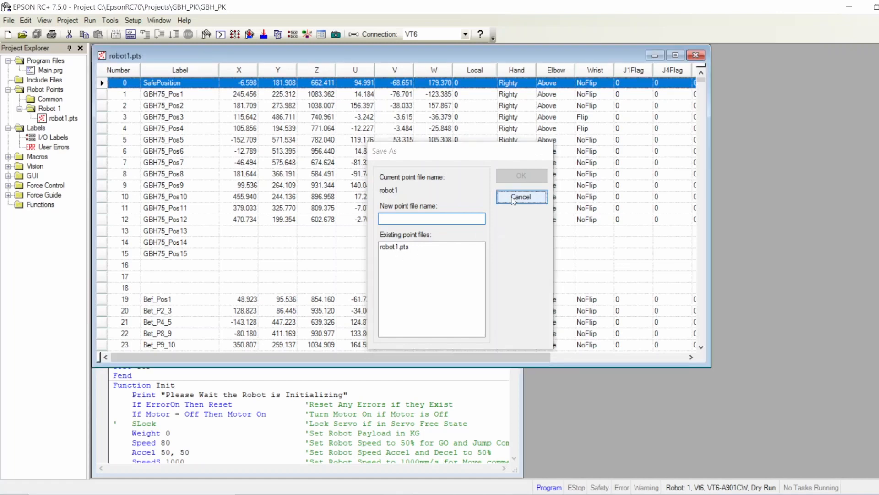
{"action": "left_click", "coordinate": [520, 197]}
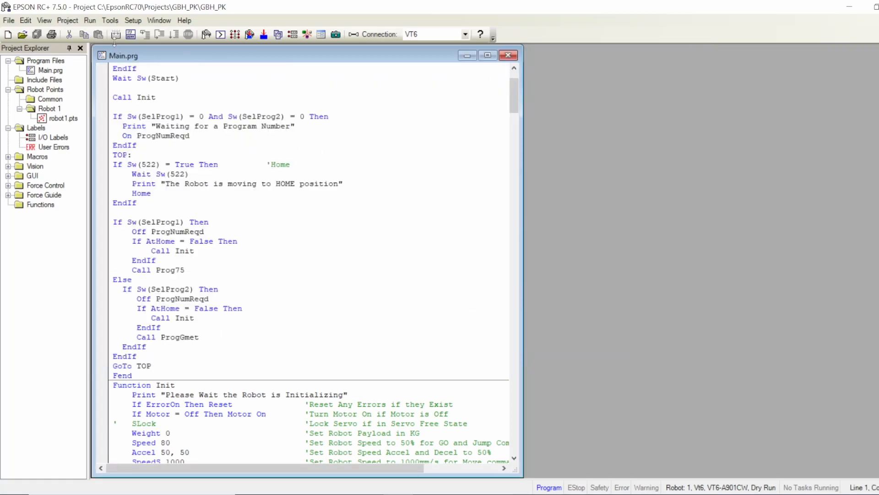
Back up the VT6 controller into C:\EpsonRC70\Backup and close the Controller tools
{"action": "left_click", "coordinate": [109, 20]}
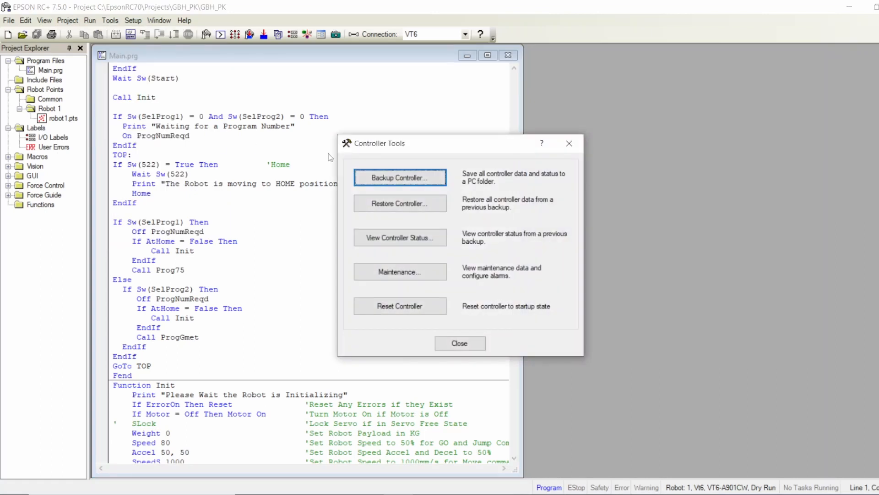
{"action": "left_click", "coordinate": [399, 176]}
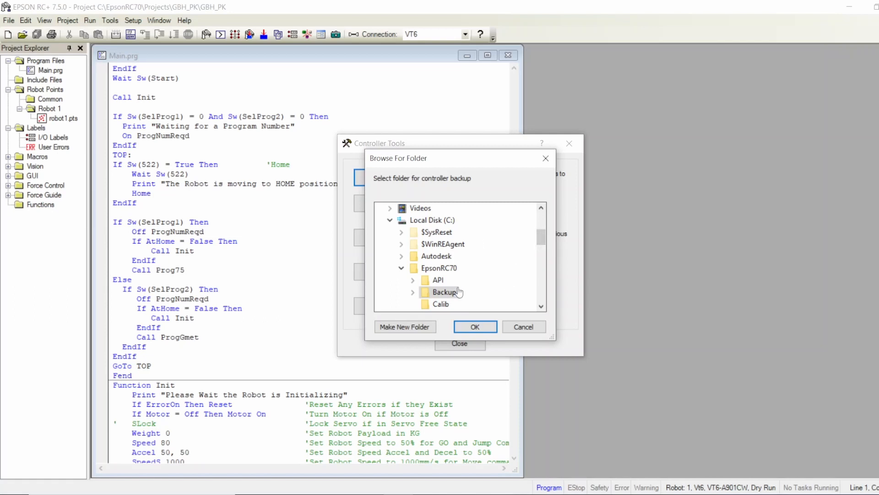
{"action": "left_click", "coordinate": [446, 291]}
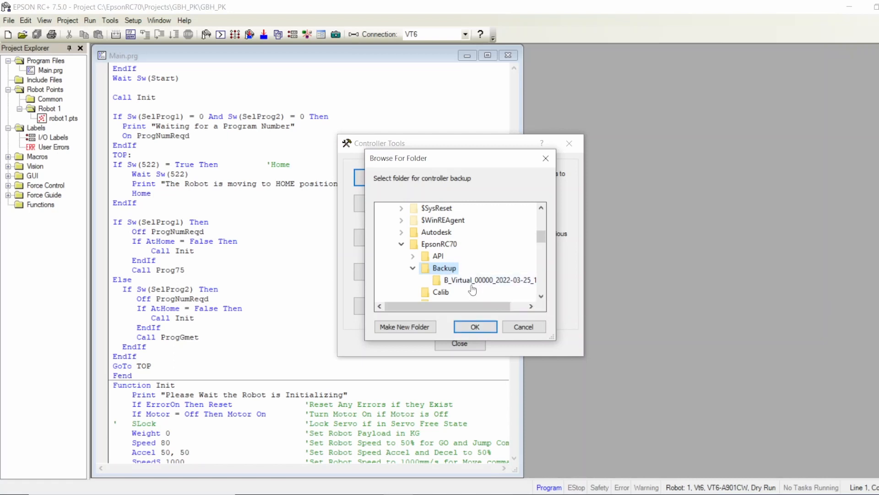
{"action": "mouse_move", "coordinate": [475, 285]}
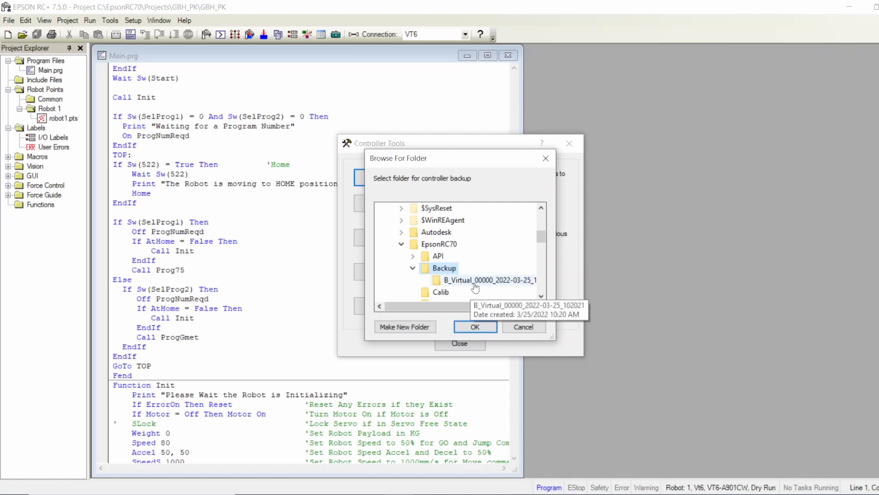
{"action": "left_click", "coordinate": [474, 326]}
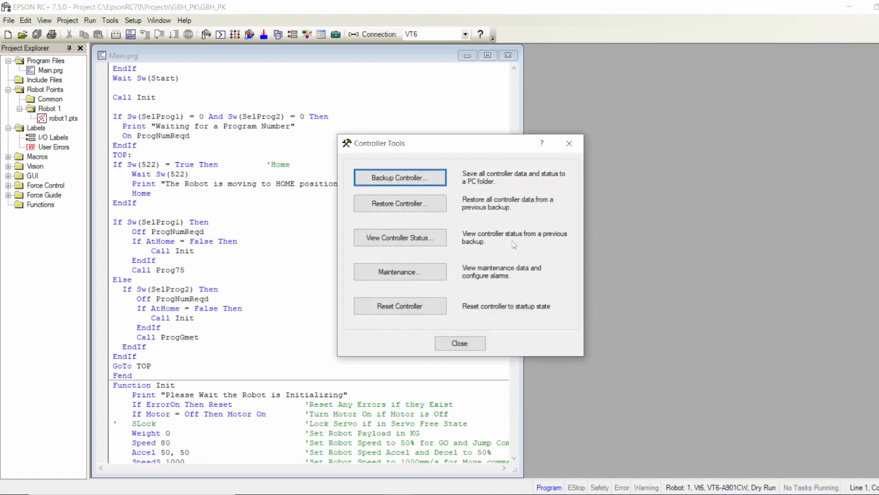
{"action": "left_click", "coordinate": [459, 343]}
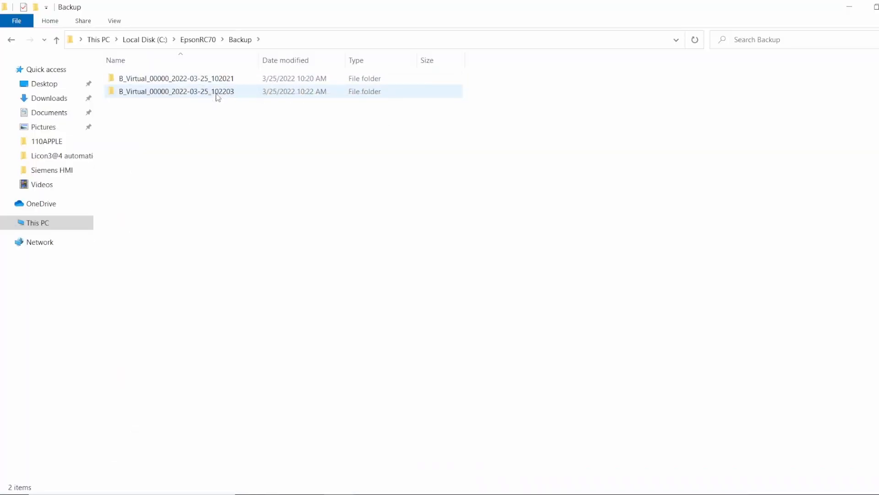
Select the newly created backup folder in File Explorer to verify it
{"action": "left_click", "coordinate": [175, 91]}
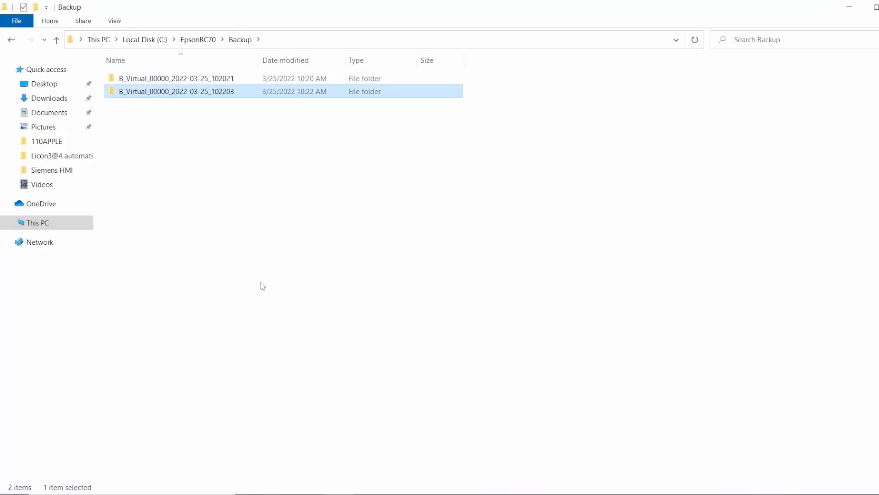
{"action": "mouse_move", "coordinate": [833, 16]}
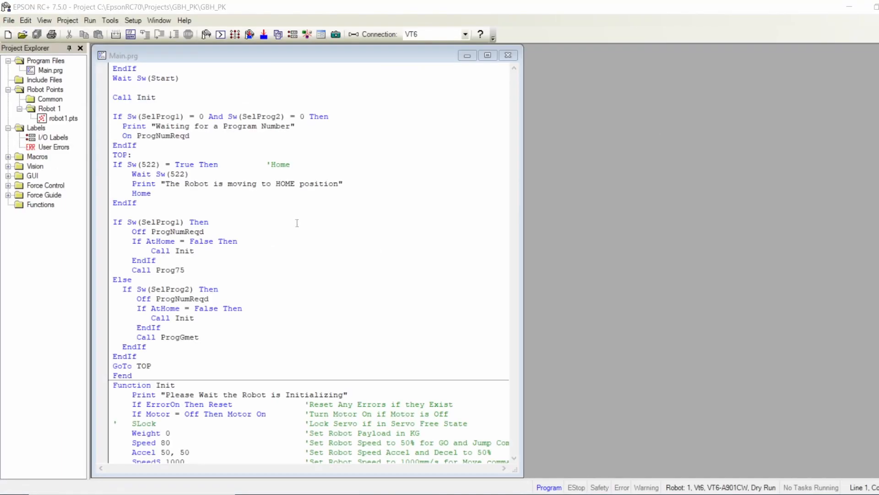
{"action": "mouse_move", "coordinate": [296, 223]}
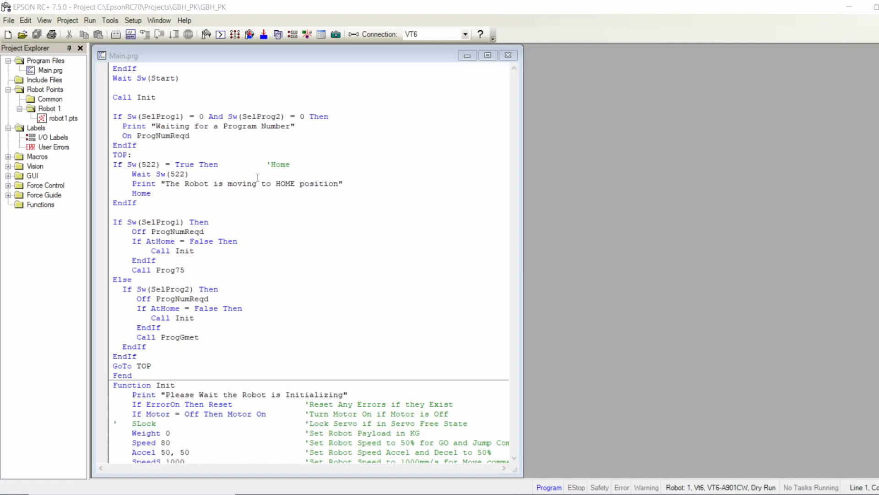
{"action": "mouse_move", "coordinate": [227, 126]}
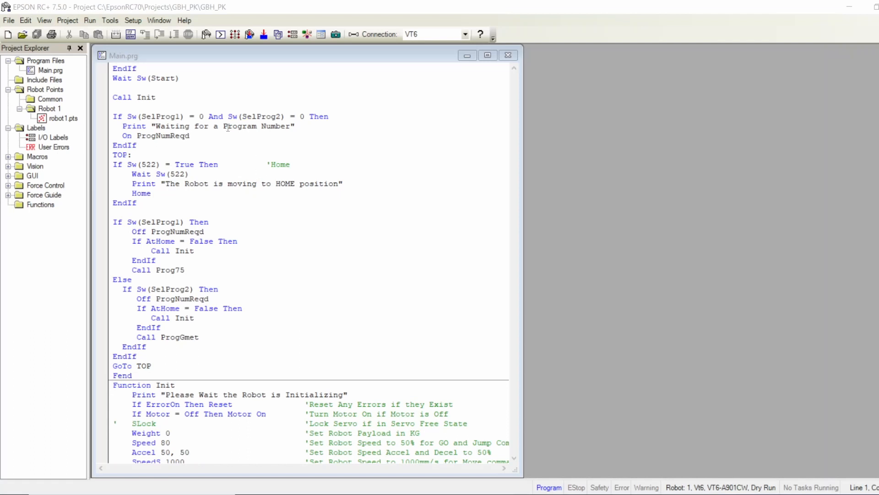